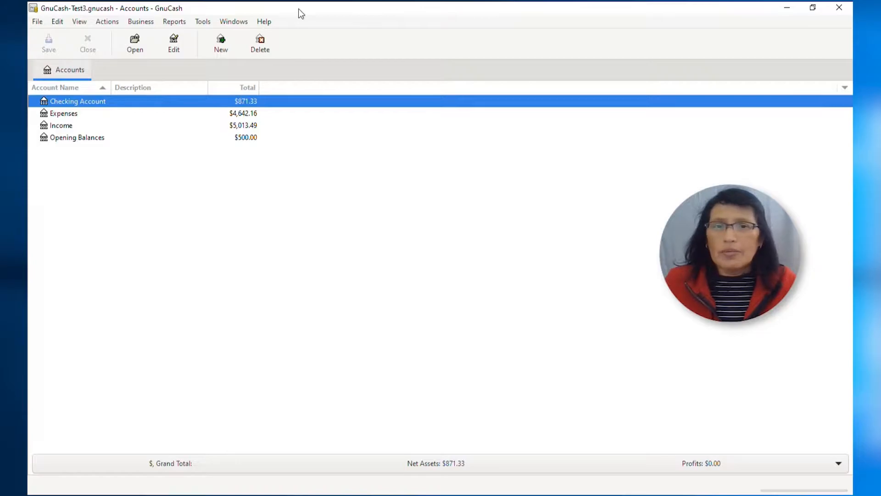
Create a new empty book, skip the starter accounts, and start importing bk_download2.csv
left_click(37, 22)
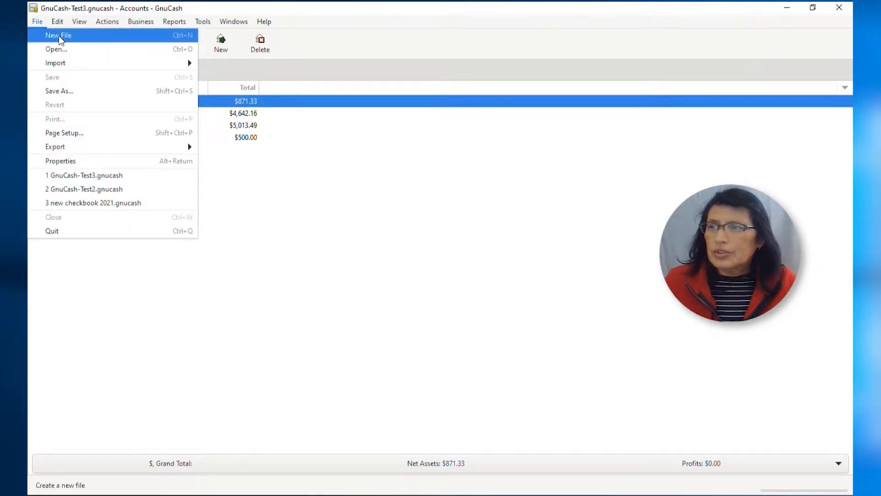
left_click(58, 35)
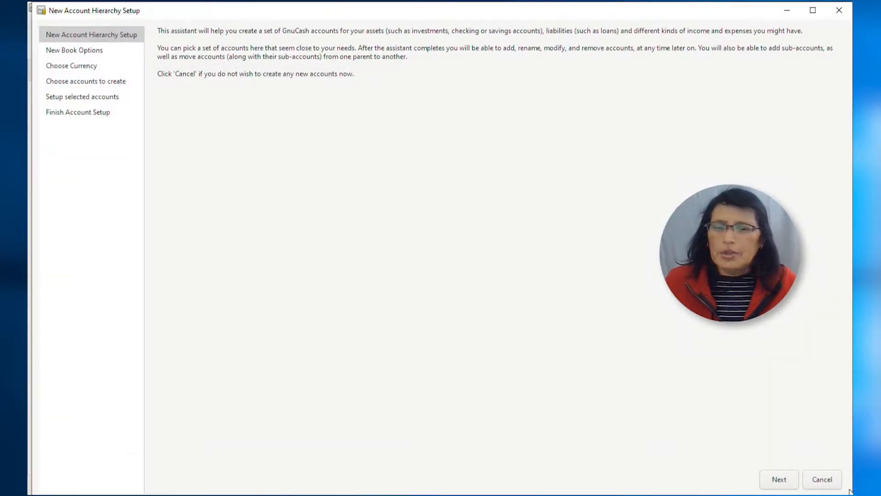
left_click(821, 478)
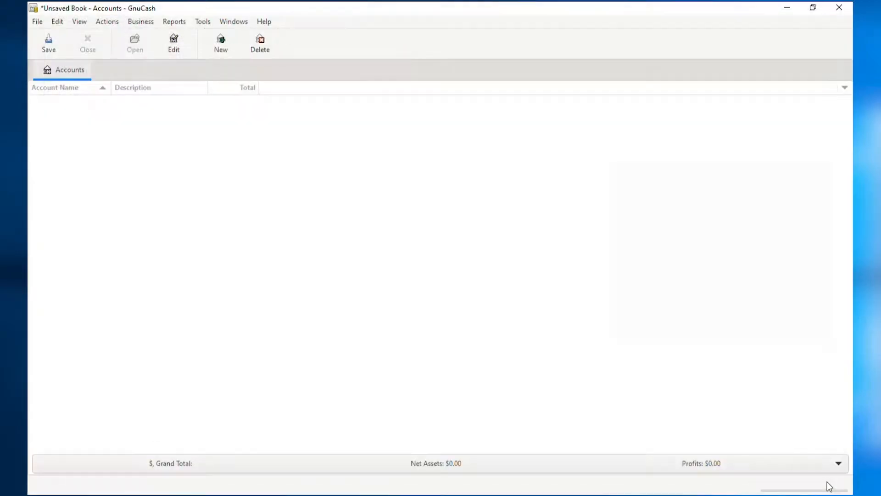
left_click(37, 21)
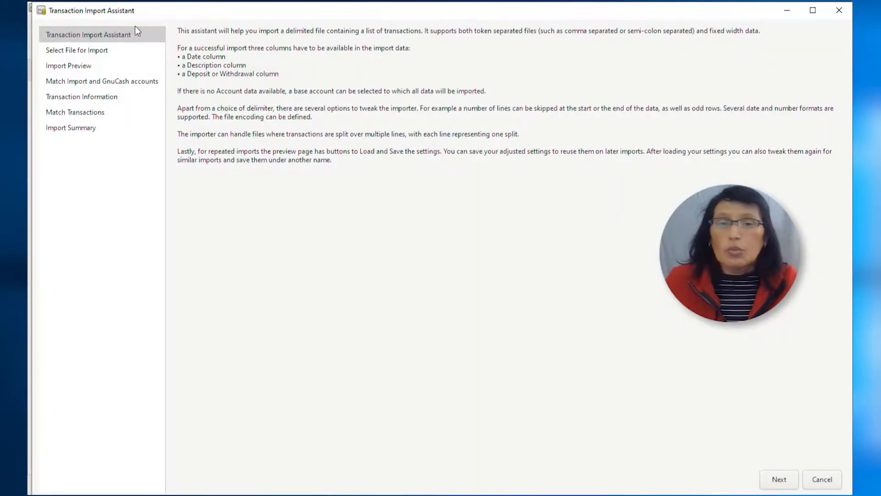
mouse_move(213, 140)
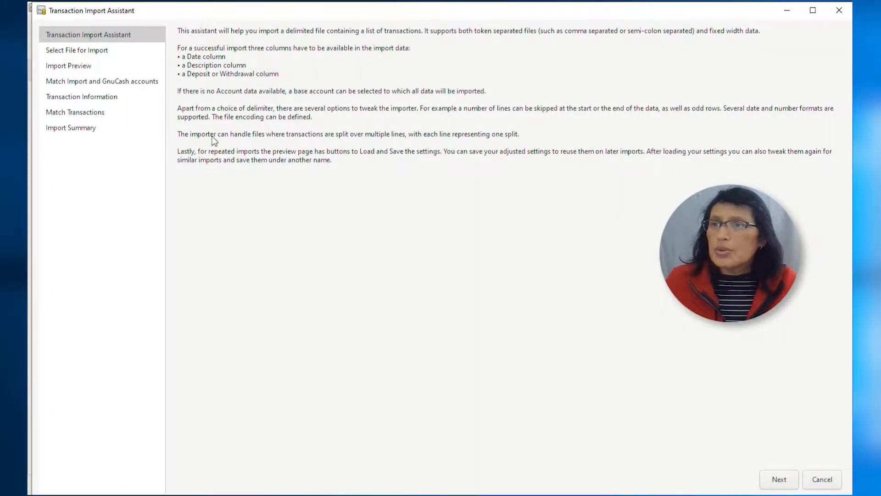
left_click(778, 478)
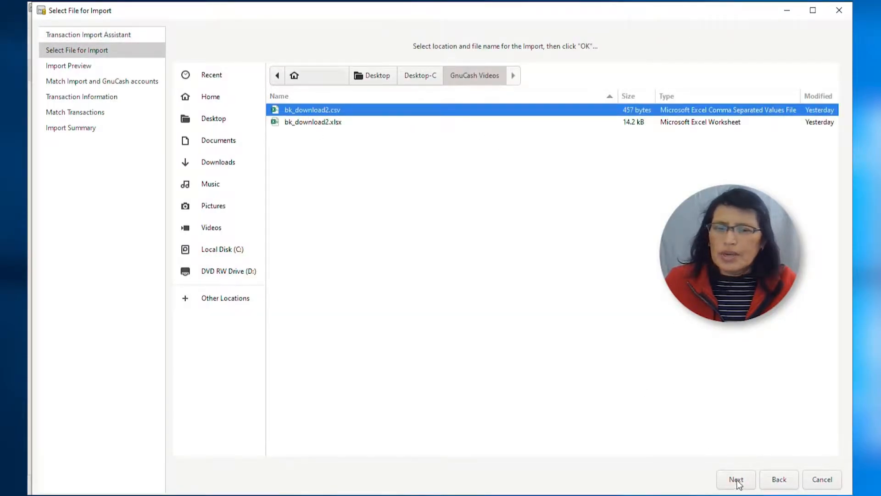
Confirm bk_download2.csv to show its comma-separated rows in the import preview
left_click(736, 479)
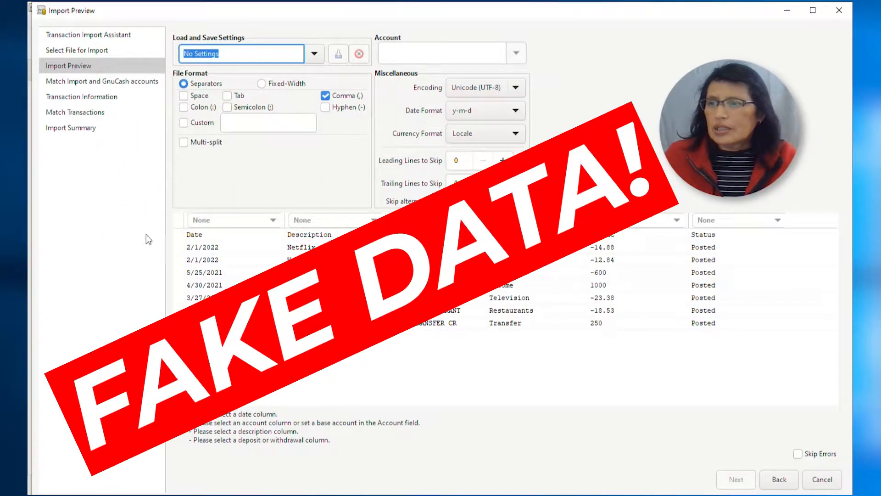
mouse_move(412, 367)
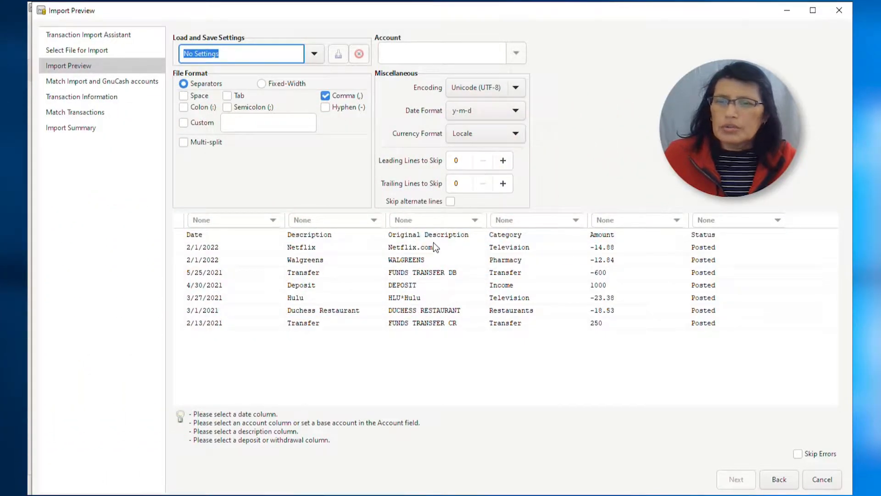
mouse_move(749, 265)
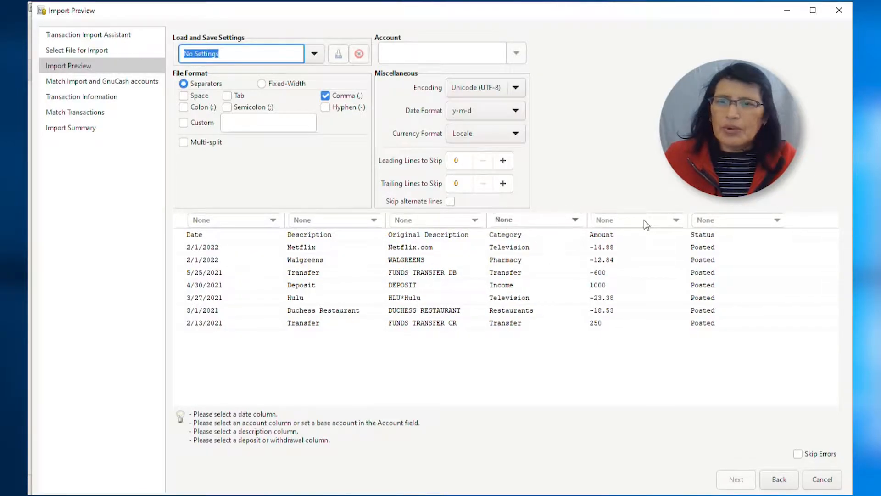
mouse_move(806, 227)
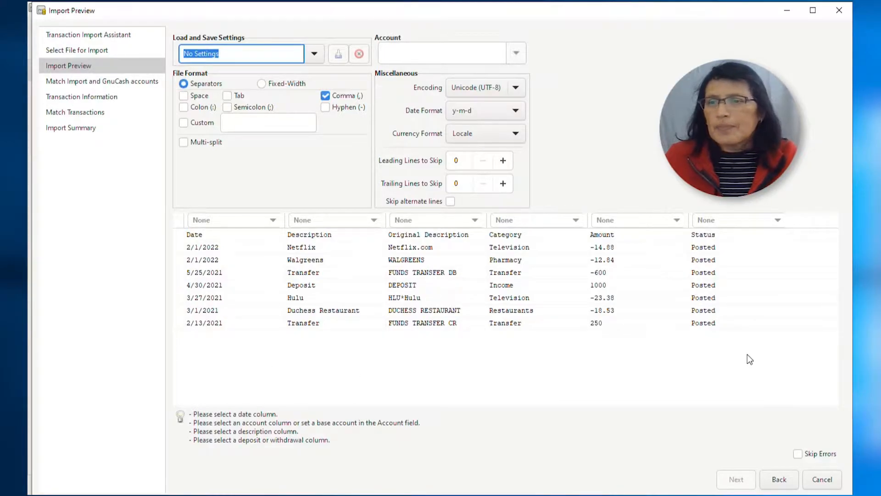
mouse_move(639, 224)
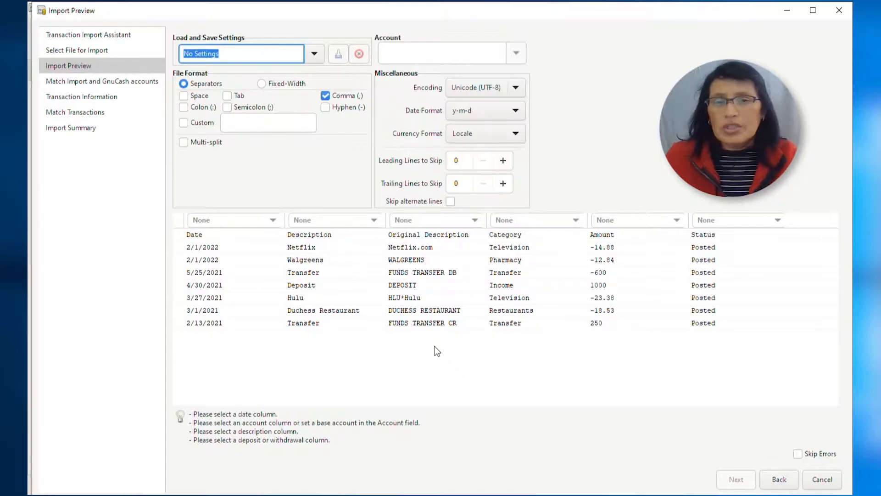
mouse_move(528, 350)
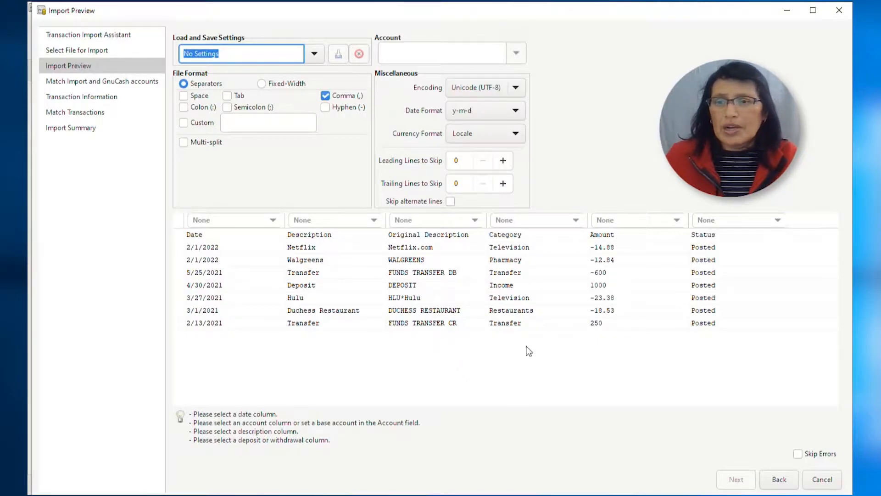
mouse_move(595, 351)
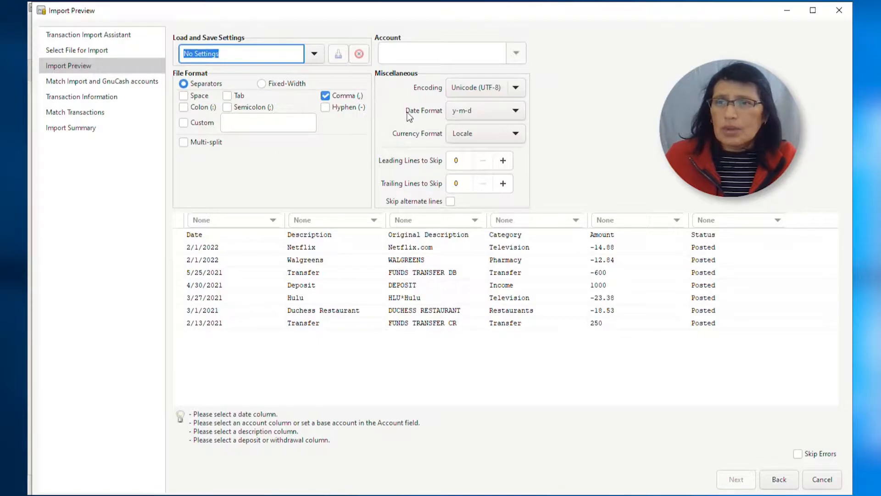
Set the date format to m-d-y and tag the first column as Date
left_click(483, 110)
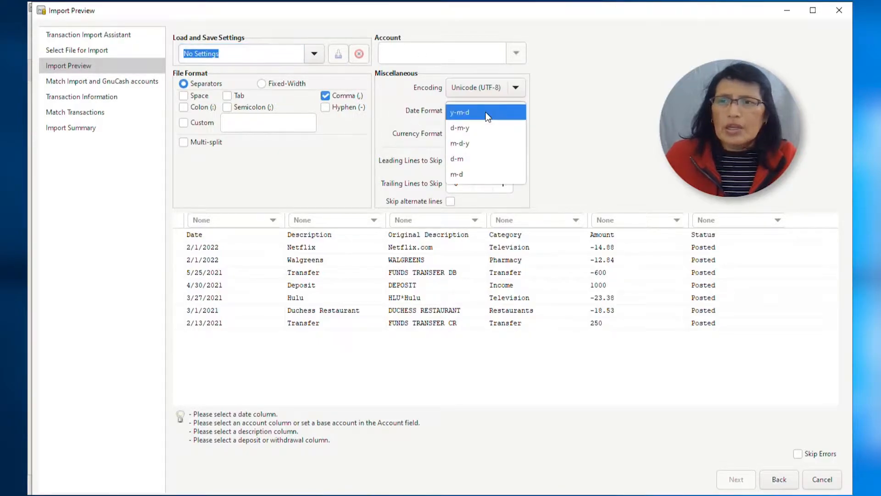
left_click(459, 142)
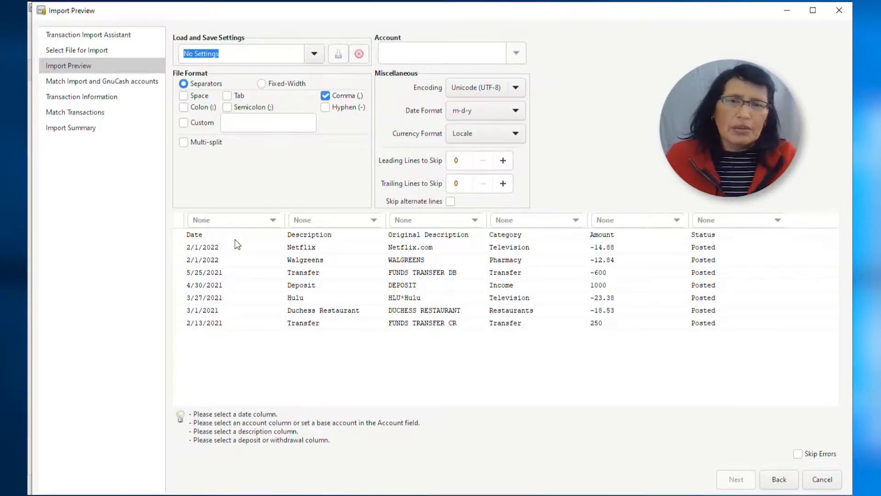
mouse_move(189, 257)
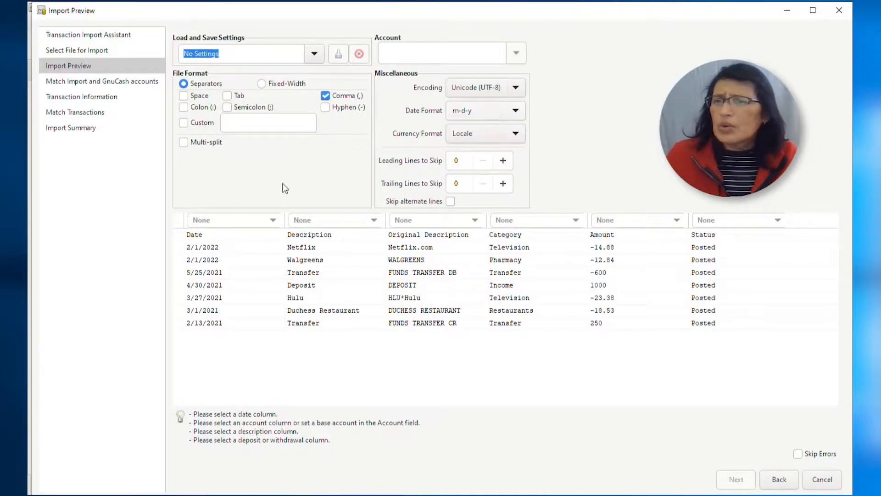
mouse_move(673, 236)
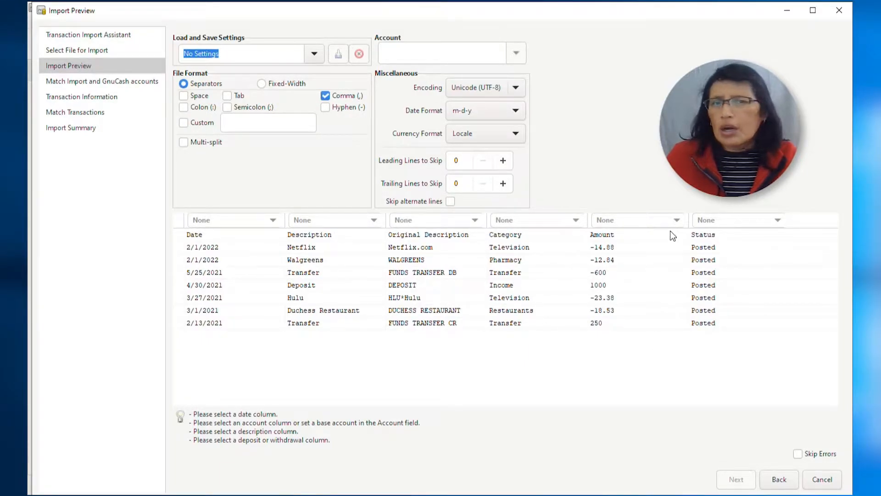
mouse_move(193, 239)
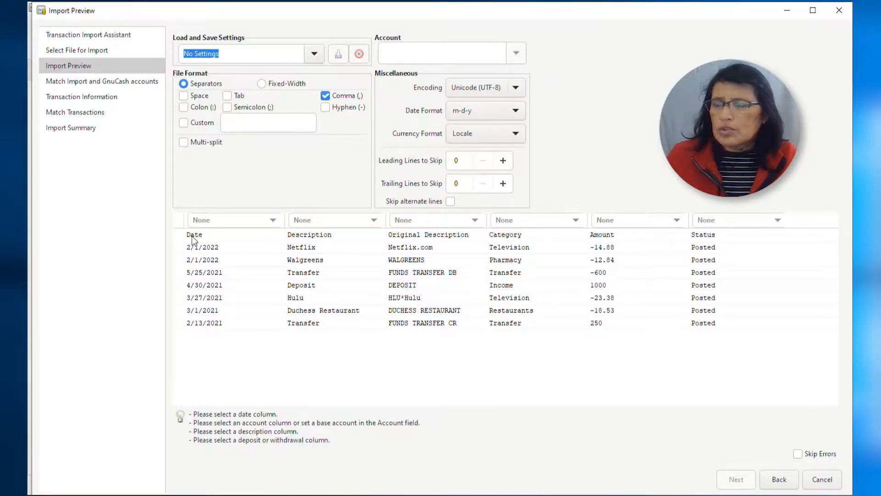
left_click(230, 220)
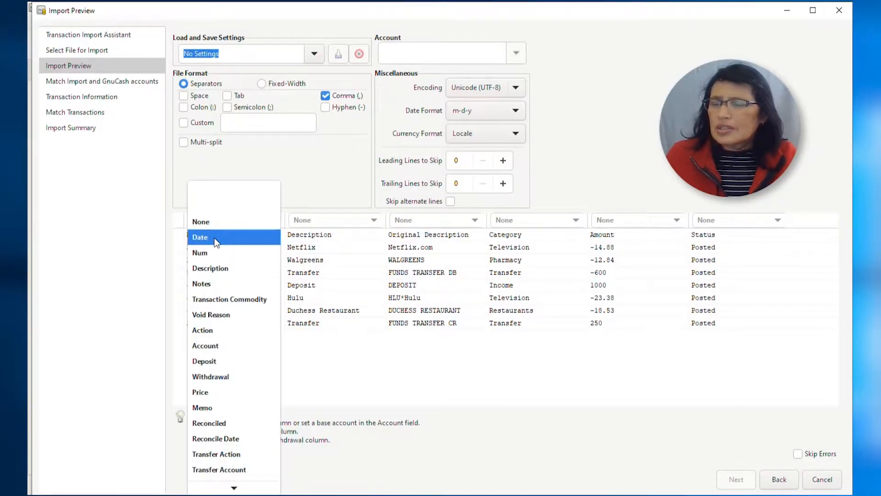
left_click(200, 237)
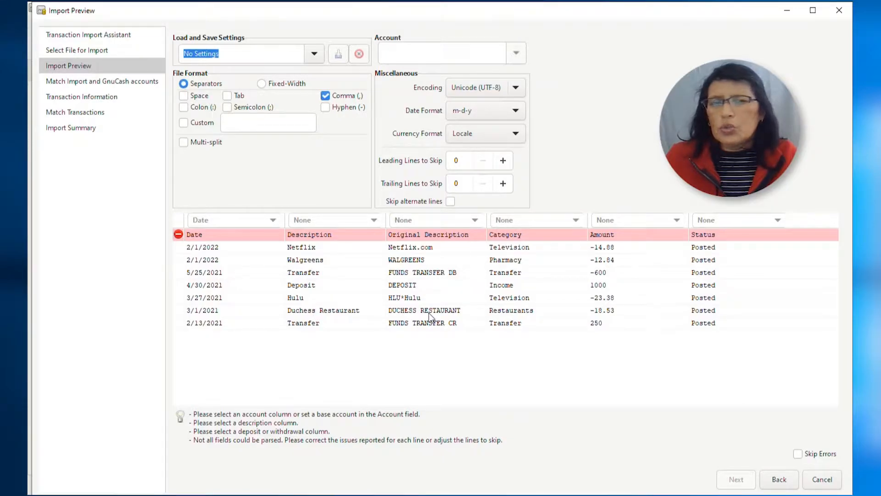
mouse_move(422, 328)
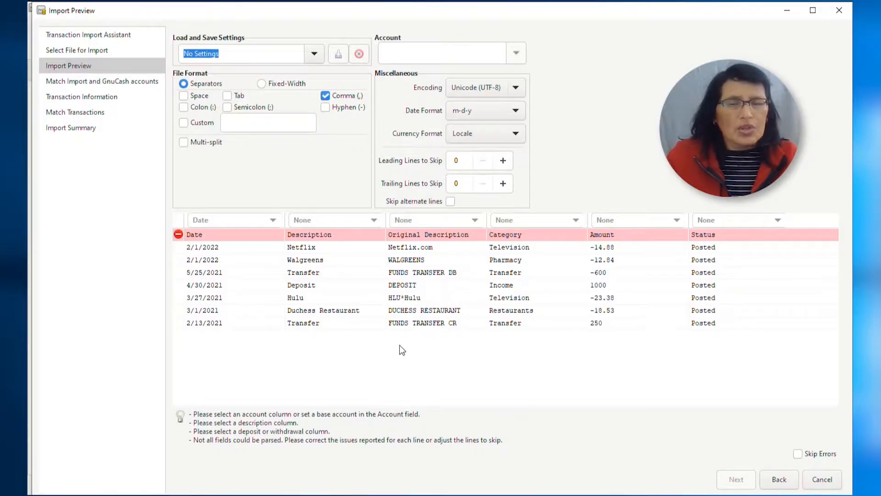
mouse_move(323, 247)
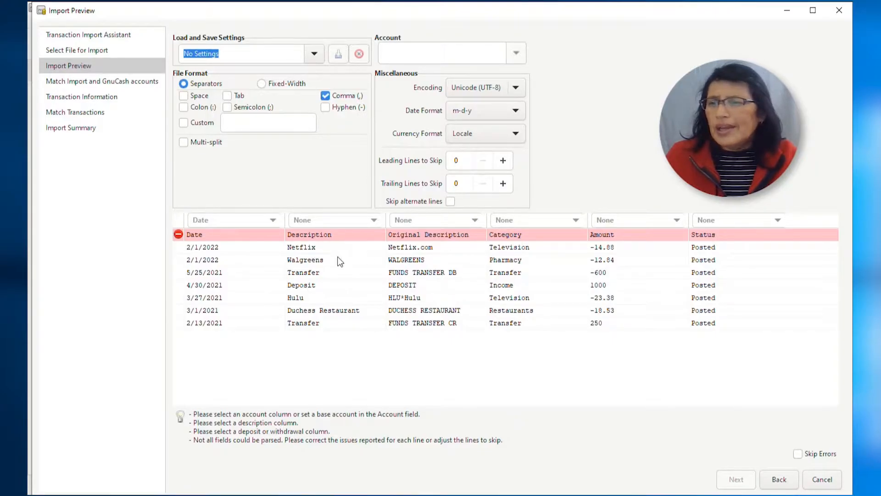
mouse_move(354, 310)
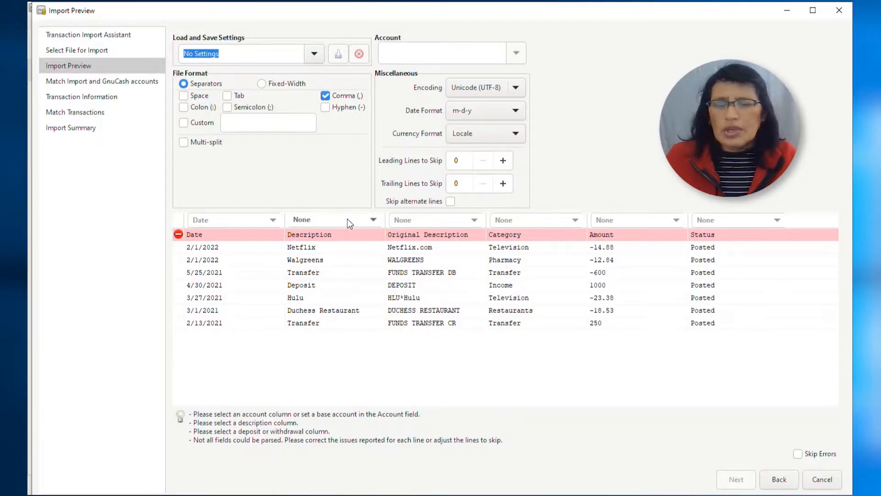
Tag the second column as Description and the third column as Account
left_click(331, 219)
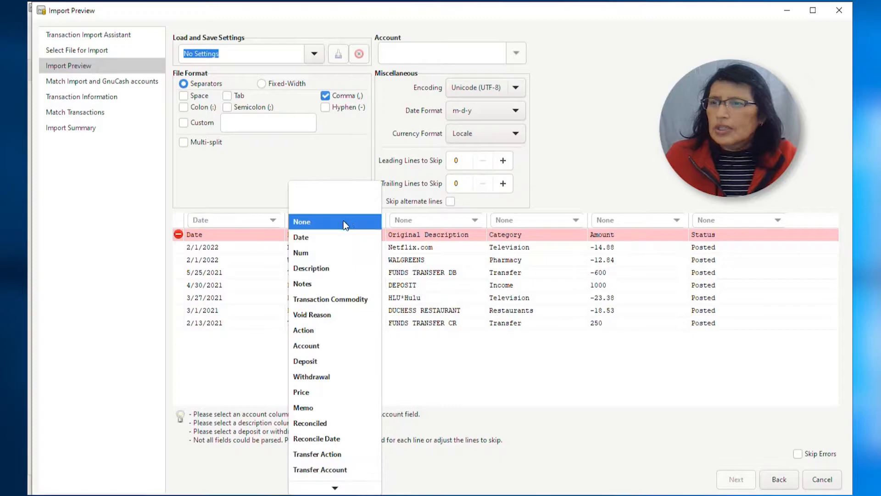
left_click(311, 268)
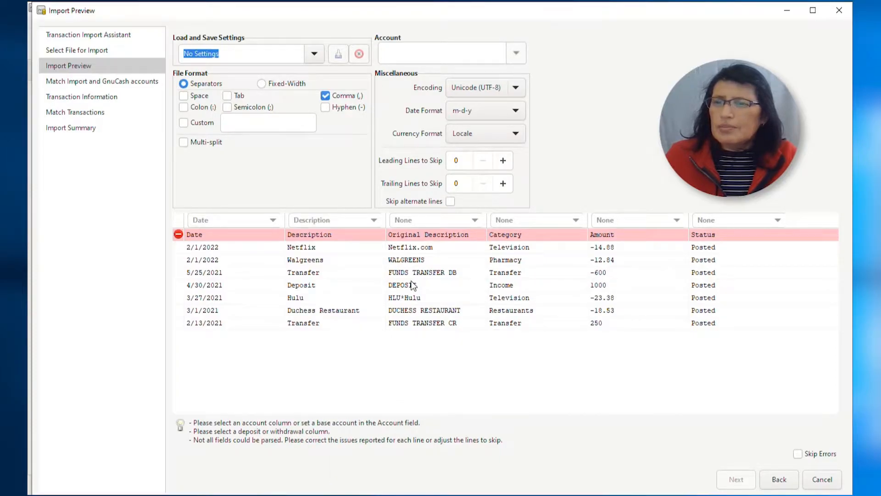
mouse_move(375, 258)
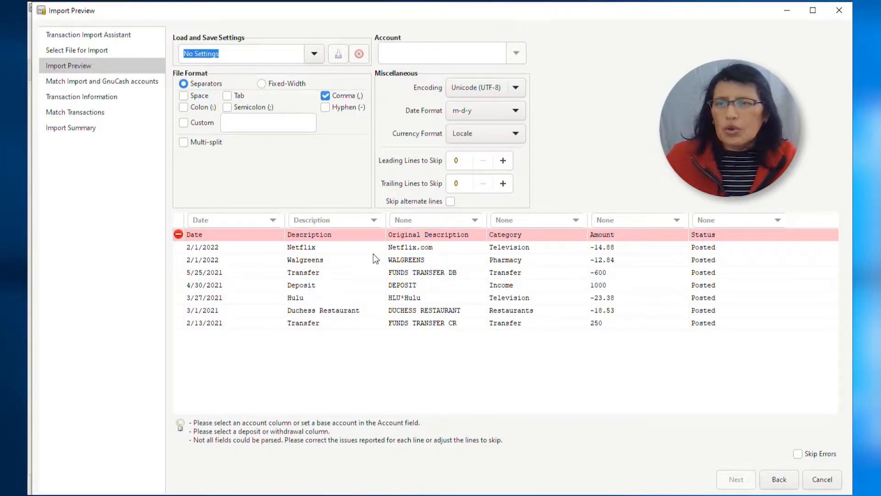
mouse_move(402, 291)
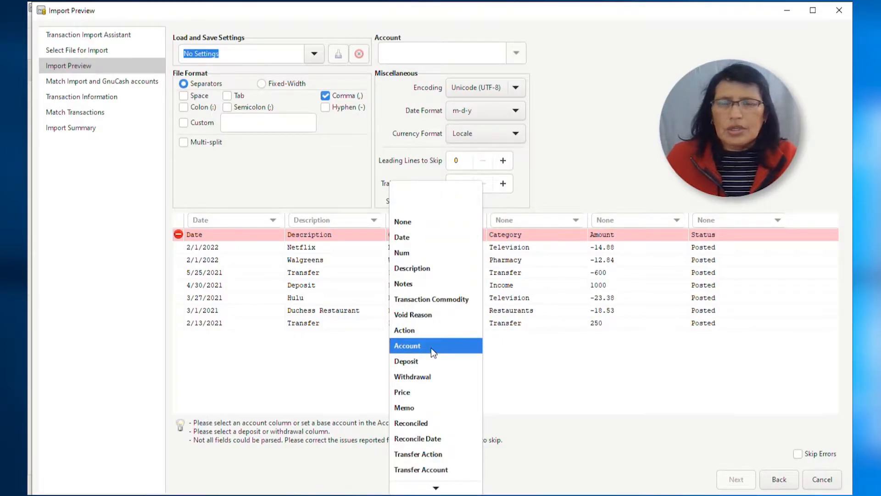
left_click(407, 346)
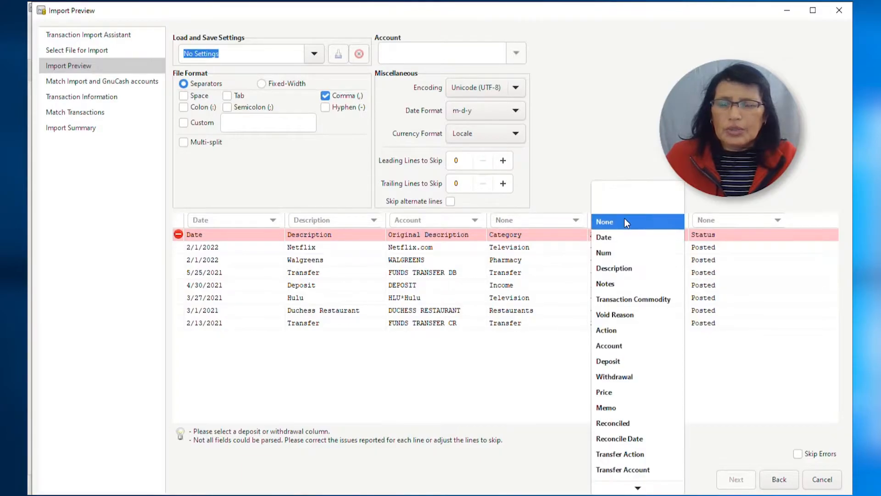
mouse_move(637, 346)
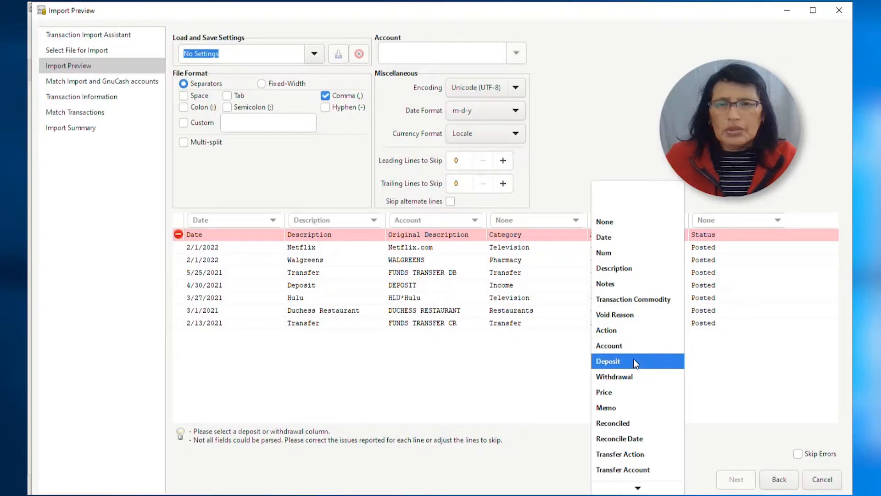
mouse_move(636, 376)
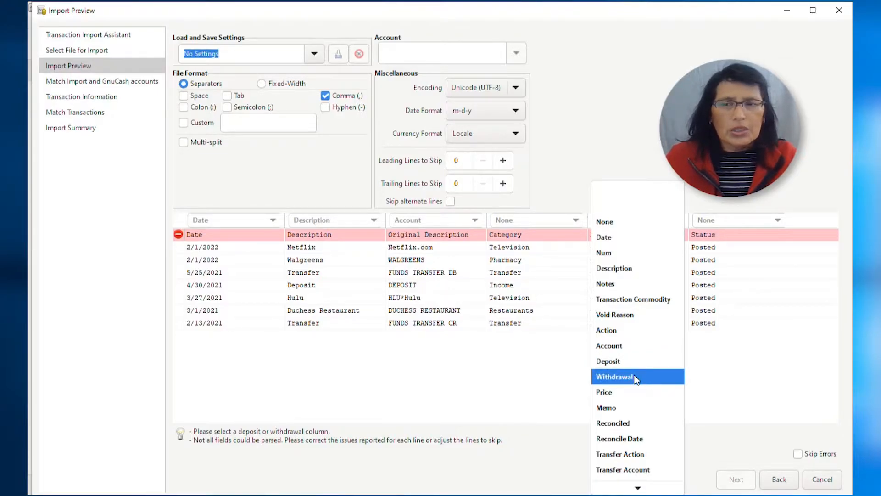
mouse_move(637, 361)
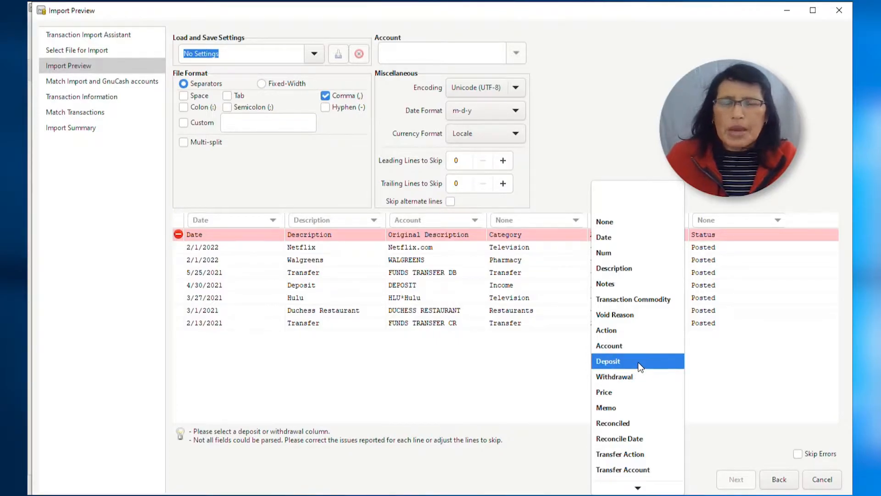
mouse_move(633, 376)
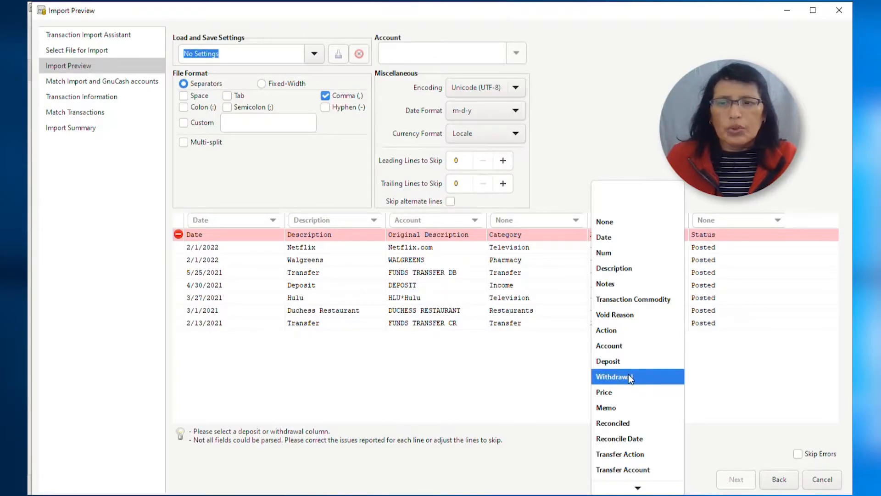
Mark the Amount column as Withdrawal, skip 1 leading header line, and continue
left_click(613, 376)
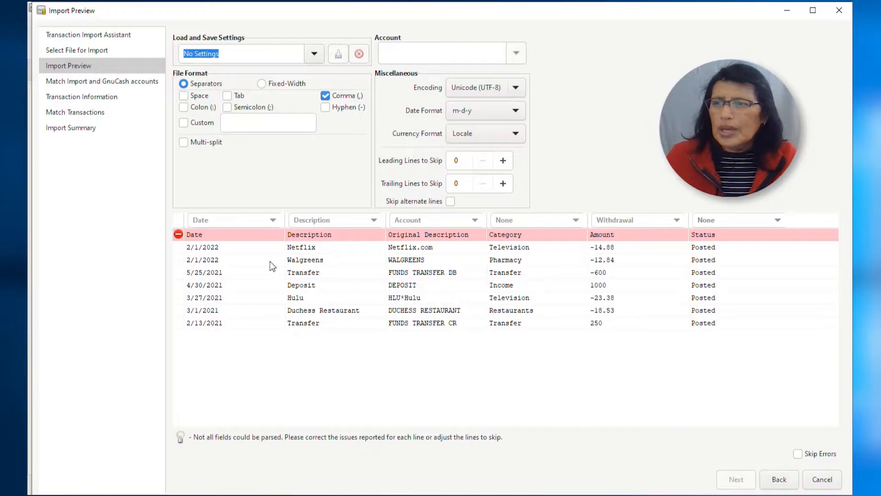
mouse_move(199, 447)
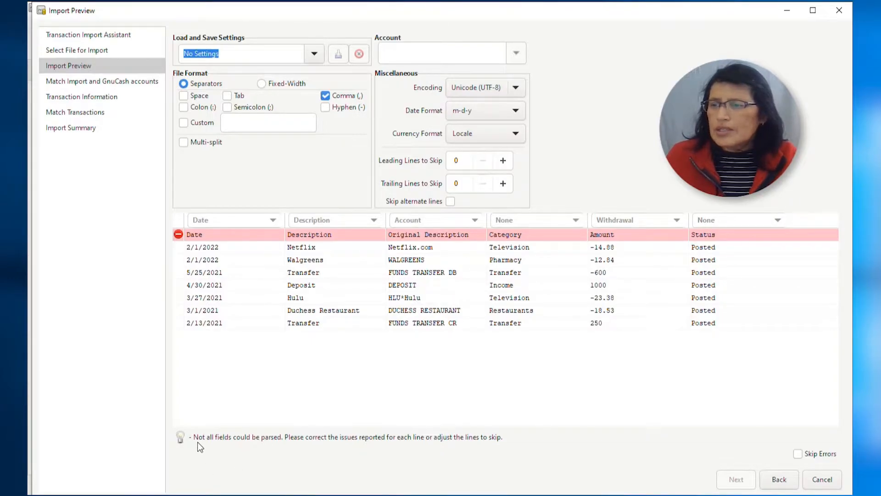
mouse_move(281, 448)
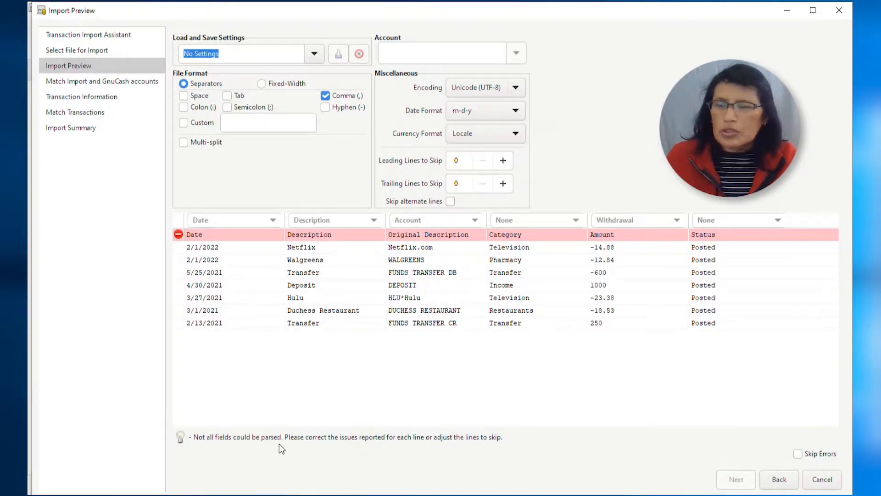
mouse_move(399, 447)
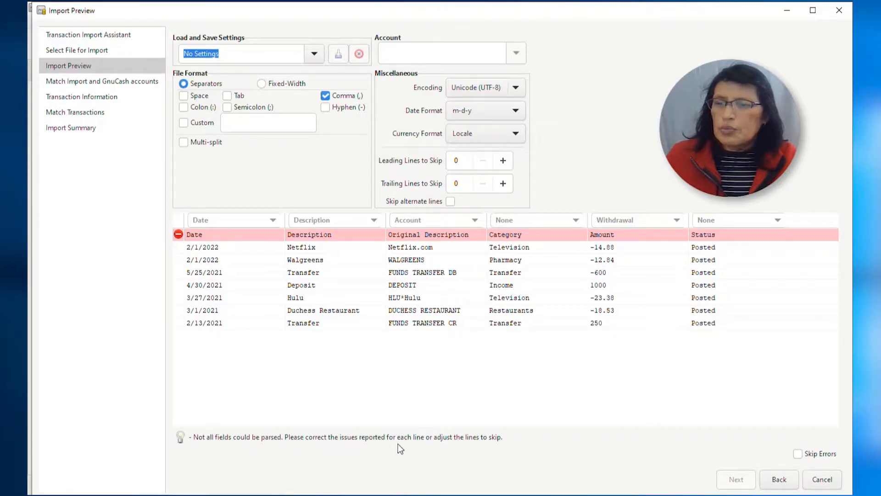
mouse_move(488, 448)
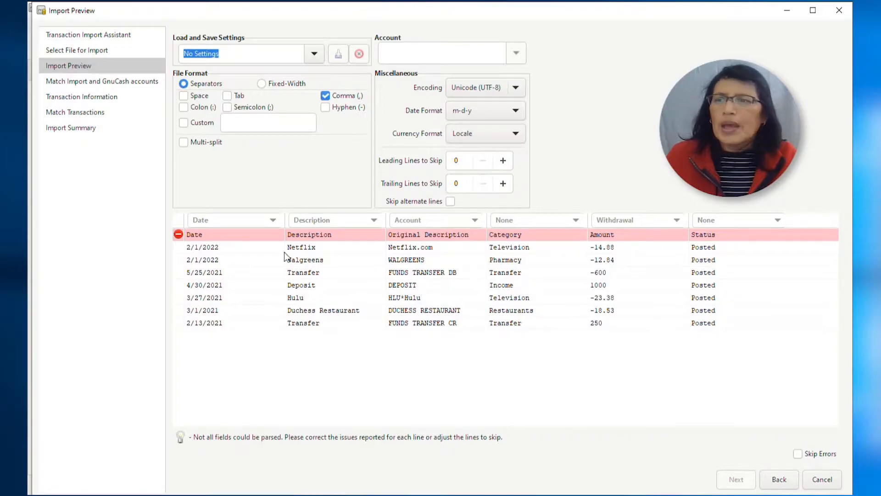
mouse_move(268, 236)
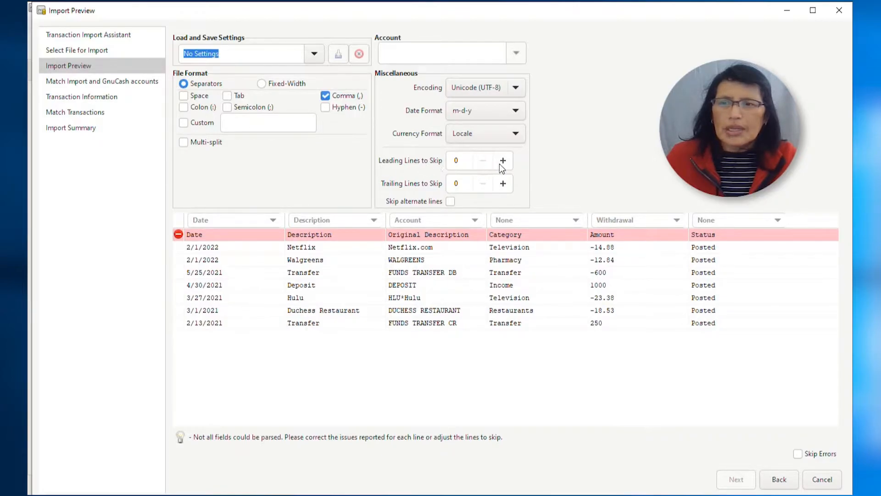
left_click(502, 160)
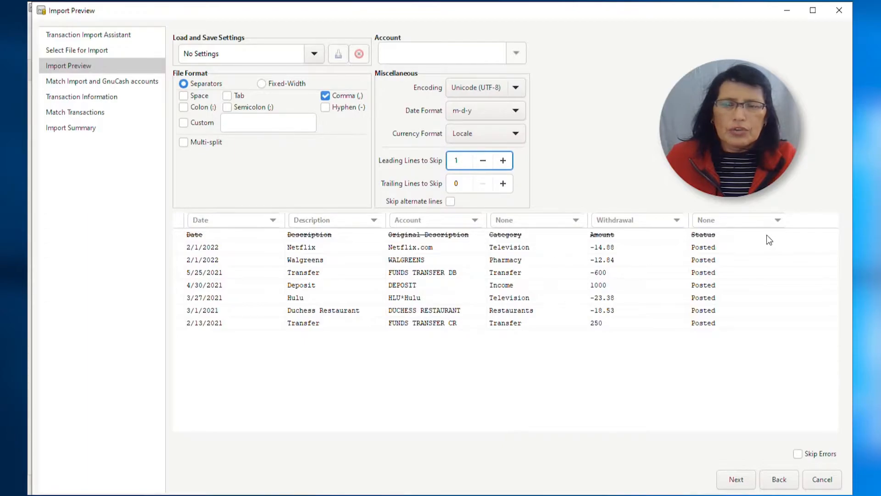
left_click(466, 161)
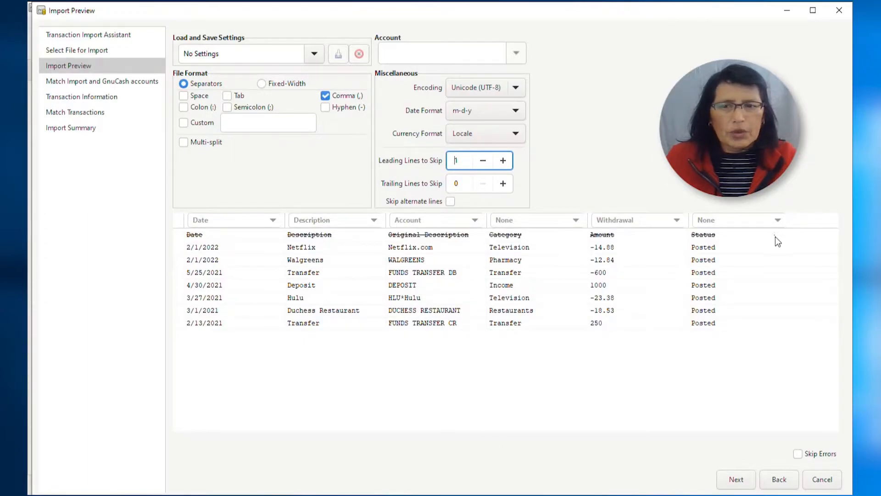
mouse_move(706, 405)
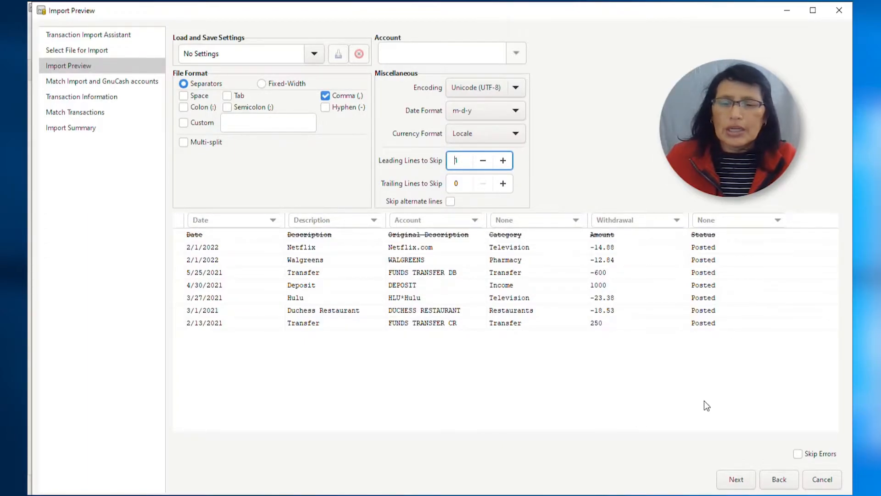
left_click(735, 479)
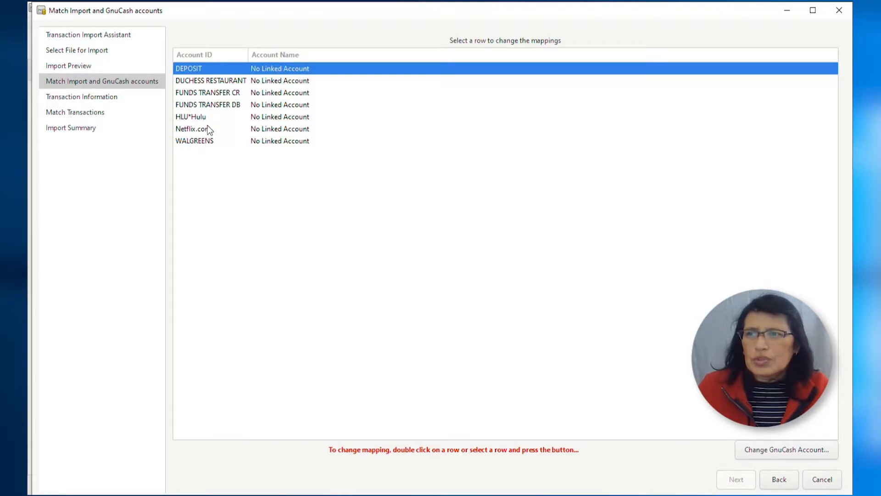
mouse_move(211, 142)
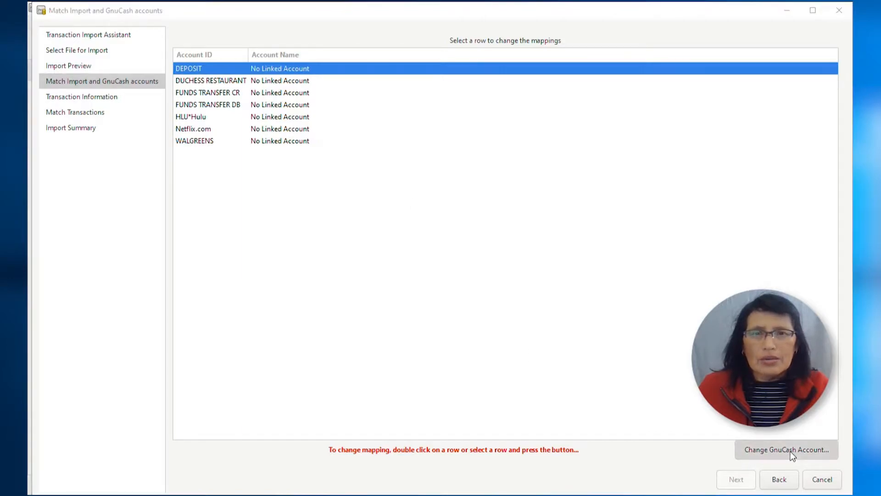
Create a Bank account named 'Checkiing Account' and link DEPOSIT to it
left_click(786, 448)
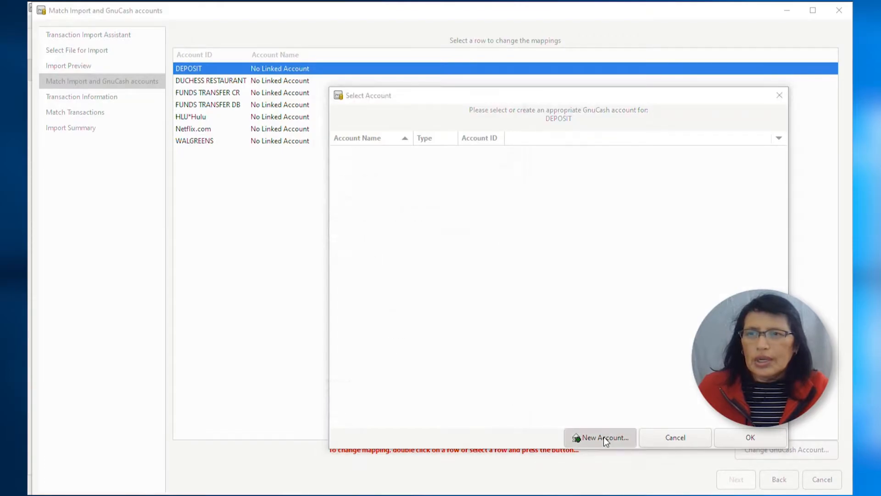
left_click(600, 437)
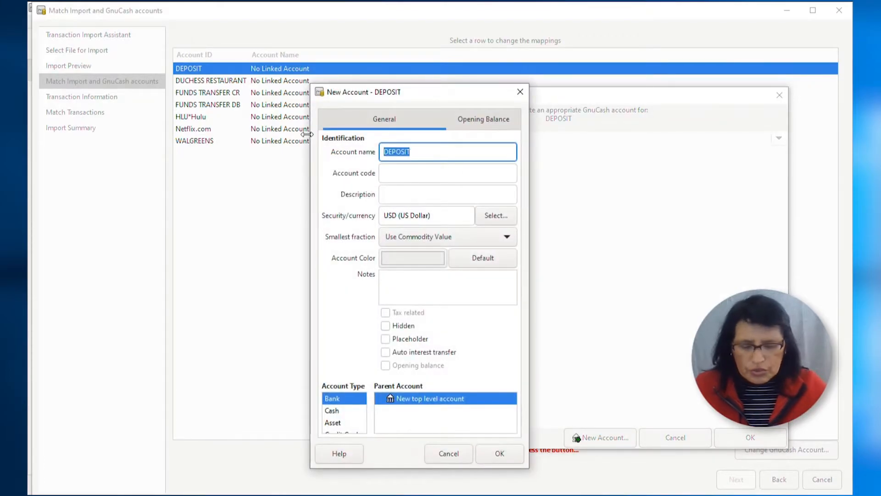
type("Checkiing Account")
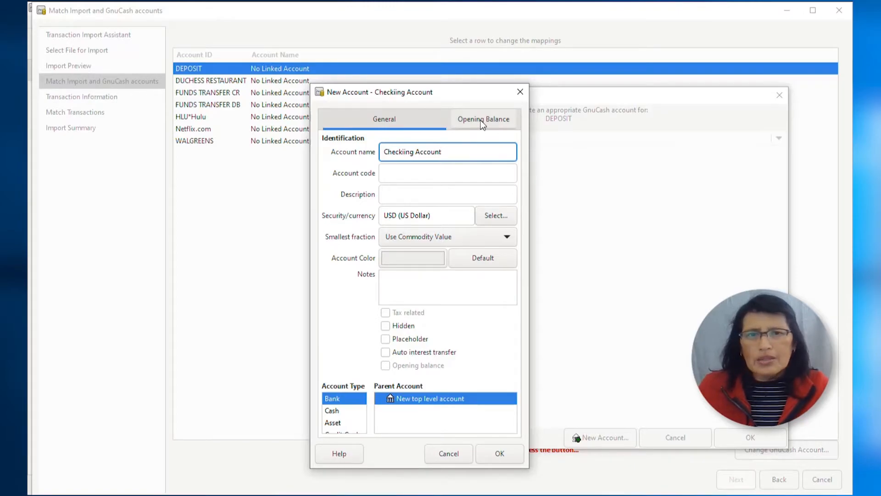
left_click(482, 118)
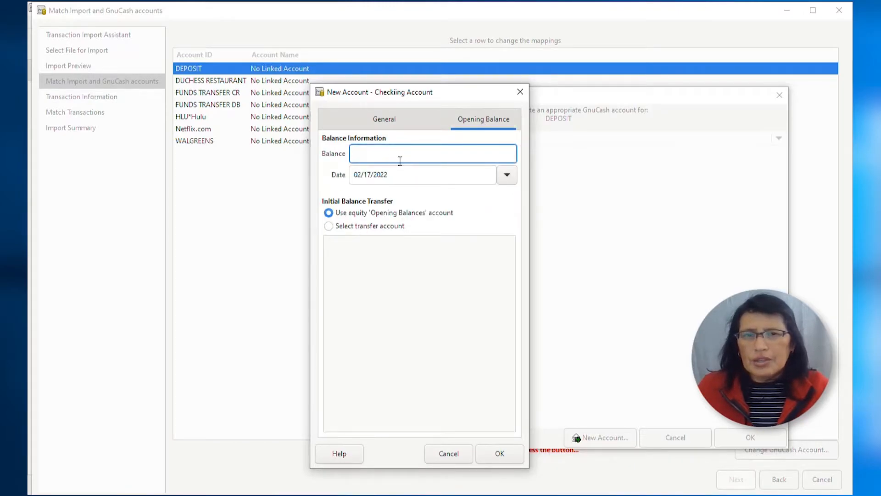
left_click(384, 119)
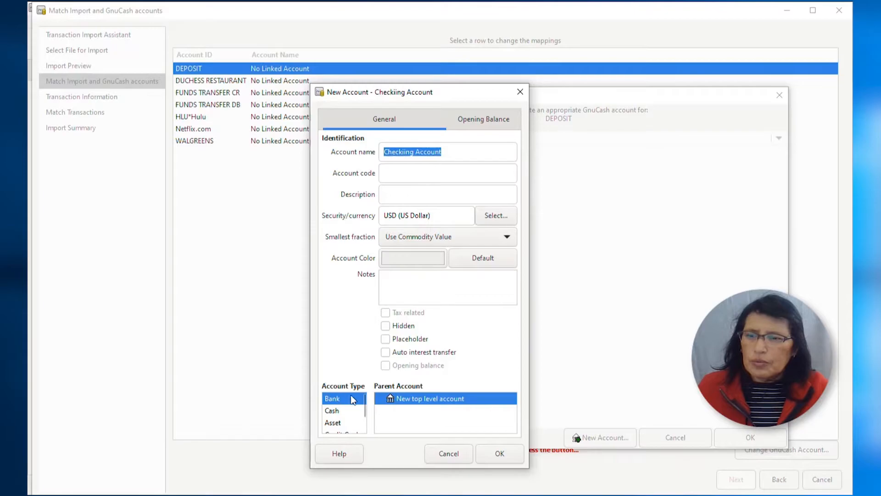
left_click(499, 453)
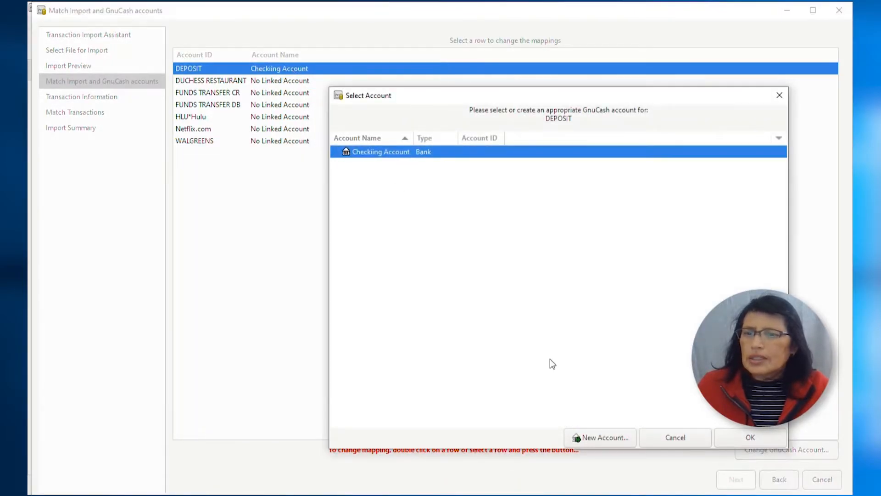
Create a top-level account 'Income' of type Income
left_click(599, 438)
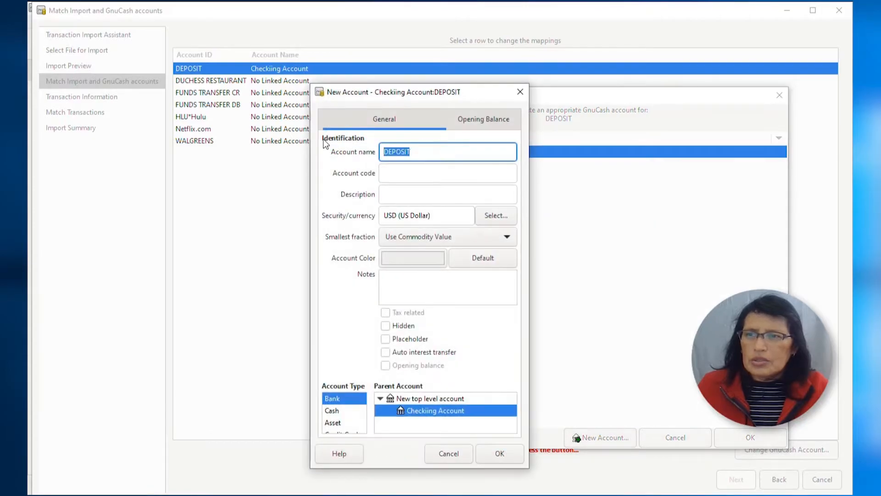
type("Incom")
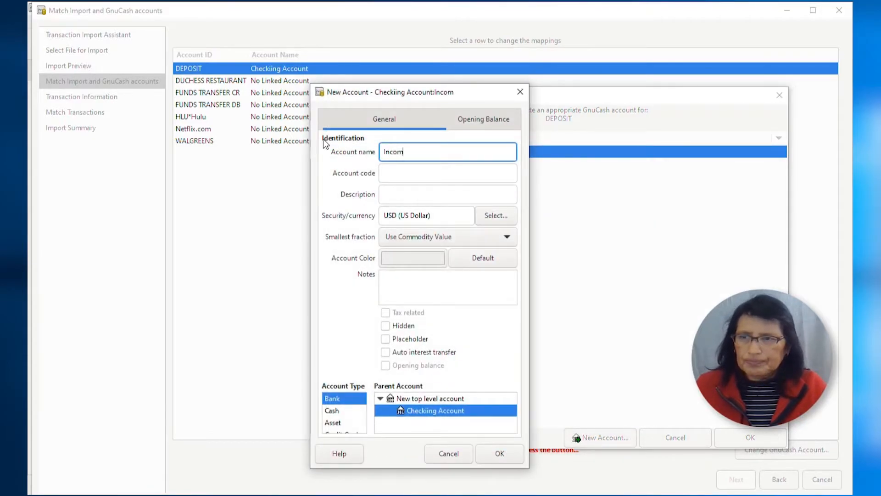
type("e")
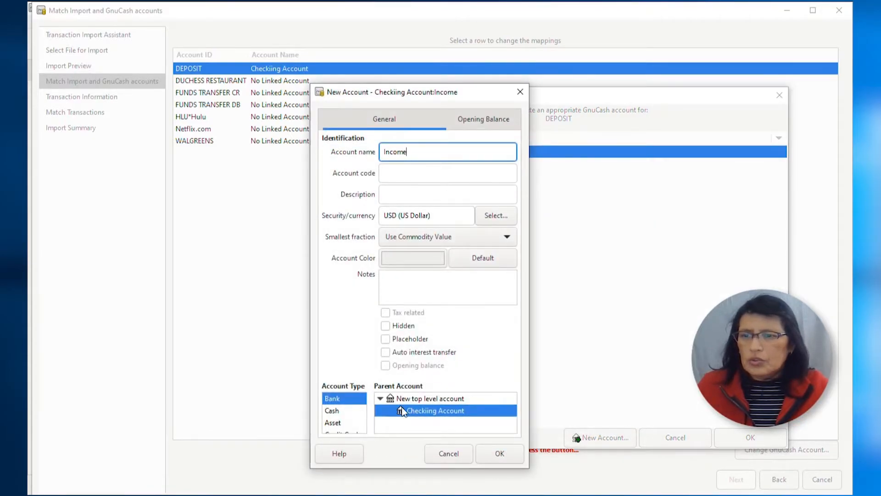
left_click(430, 398)
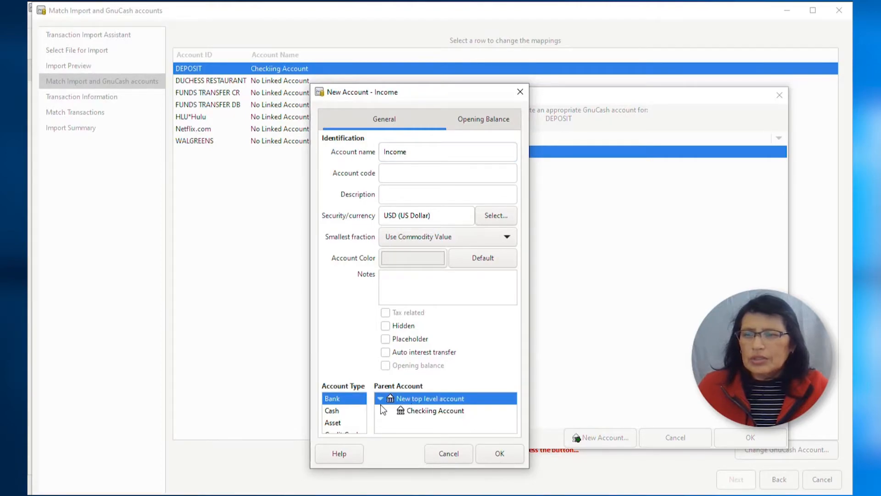
scroll("down", 3)
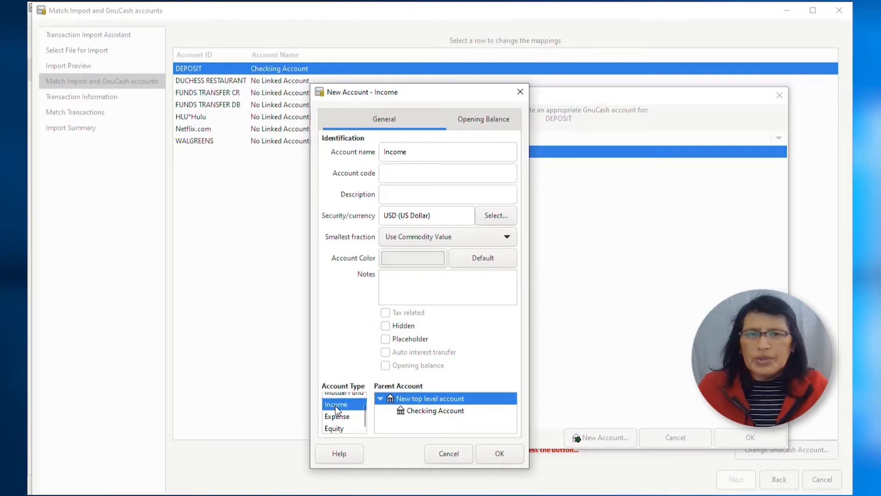
left_click(498, 453)
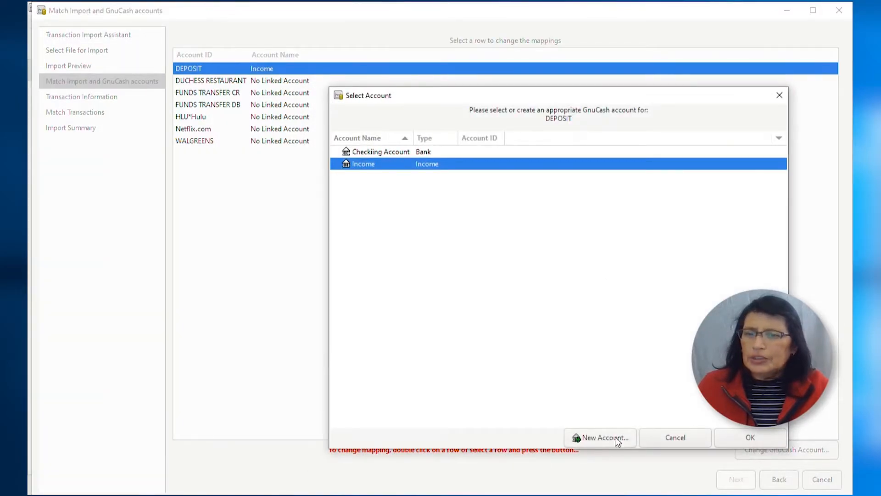
Create an account 'Expense' of type Expense
left_click(600, 437)
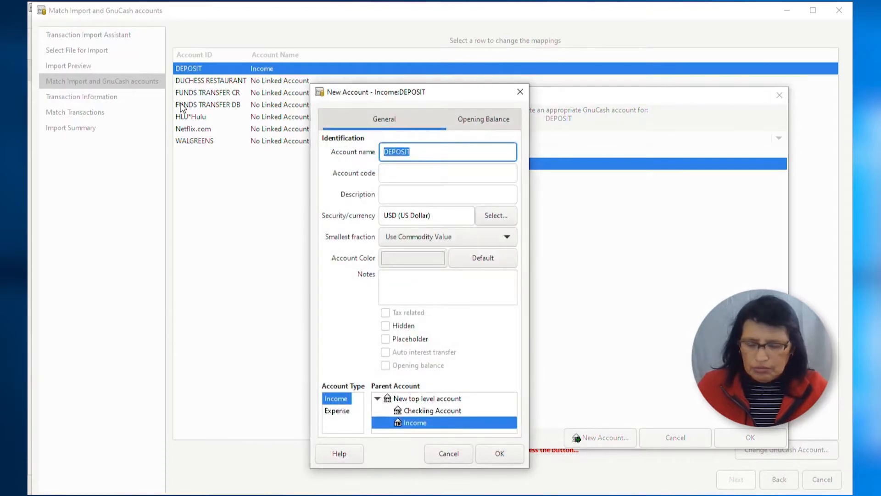
type("Expense")
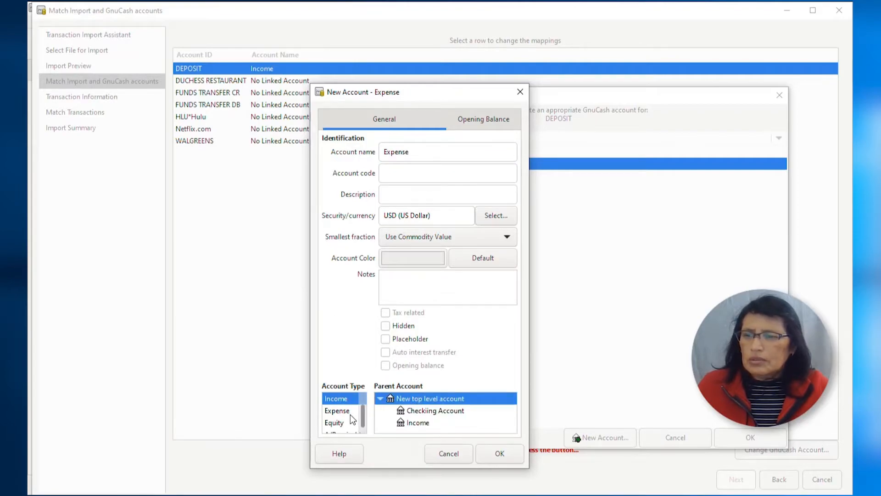
left_click(336, 410)
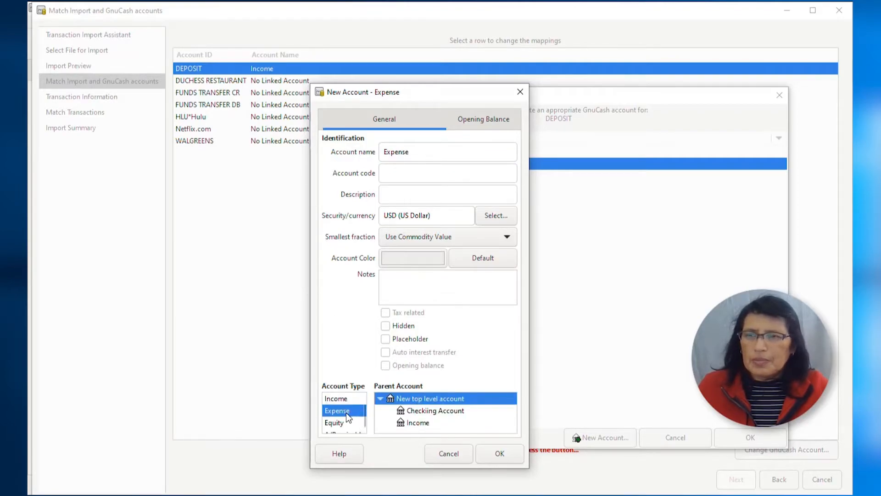
left_click(499, 454)
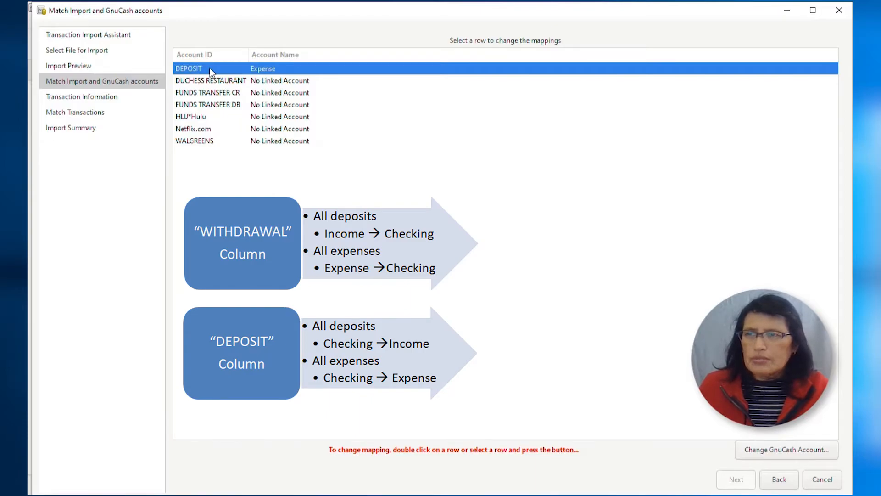
Link DEPOSIT and FUNDS TRANSFER CR to Income, and Duchess Restaurant and Walgreens to Expense
double_click(188, 68)
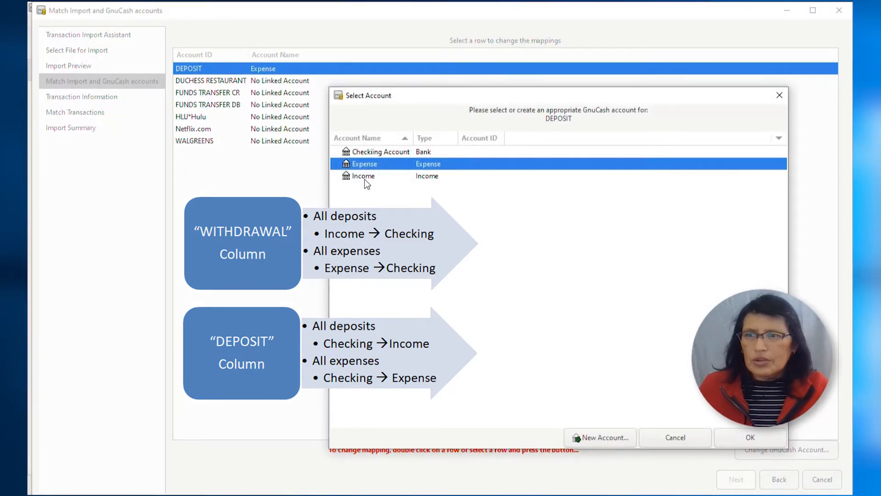
left_click(749, 437)
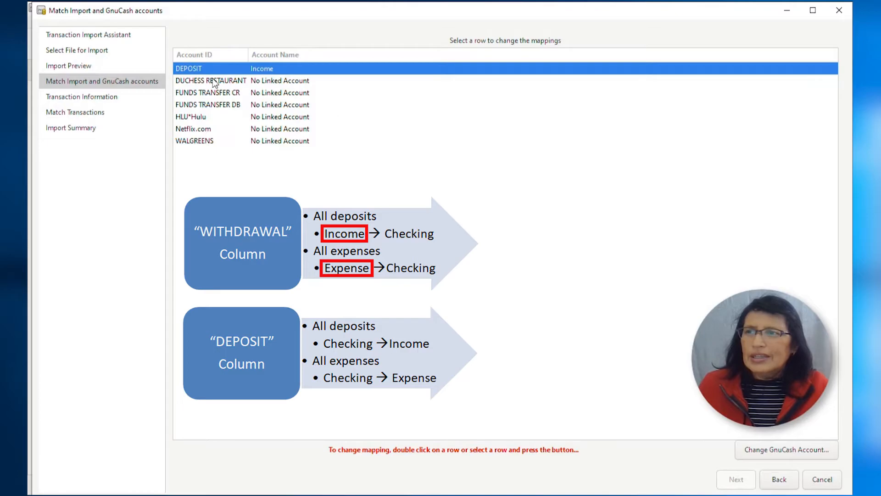
mouse_move(226, 85)
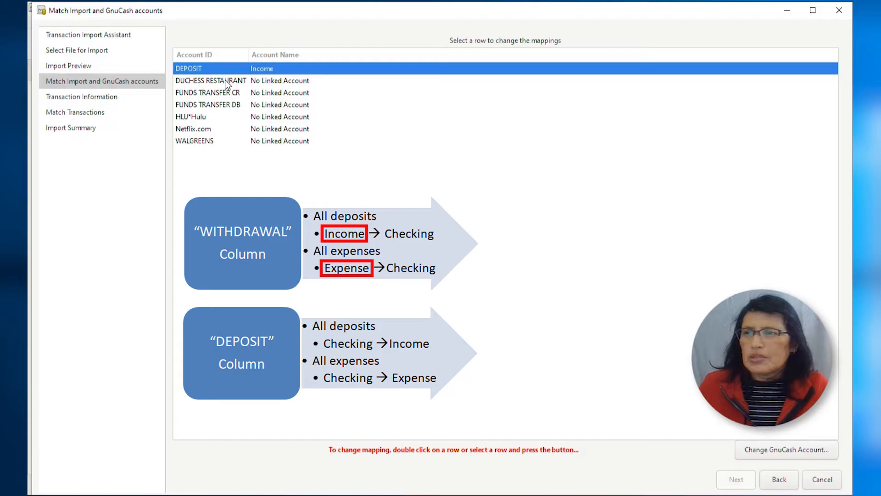
double_click(211, 80)
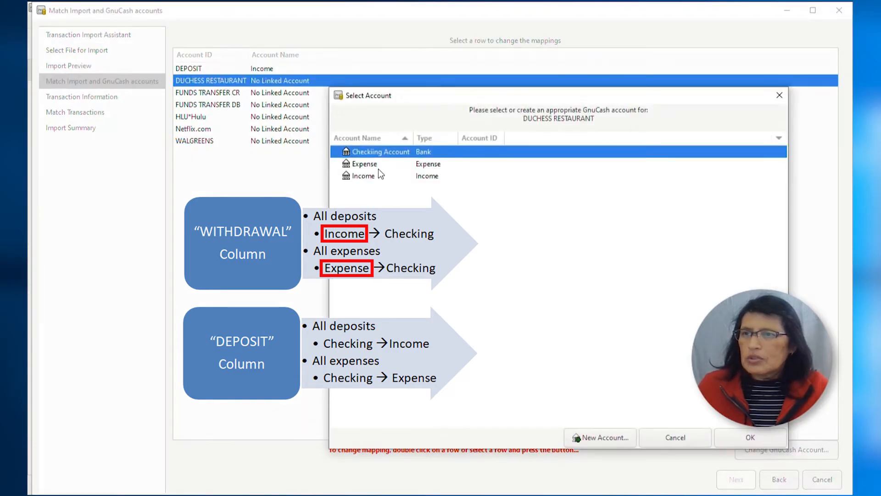
left_click(749, 437)
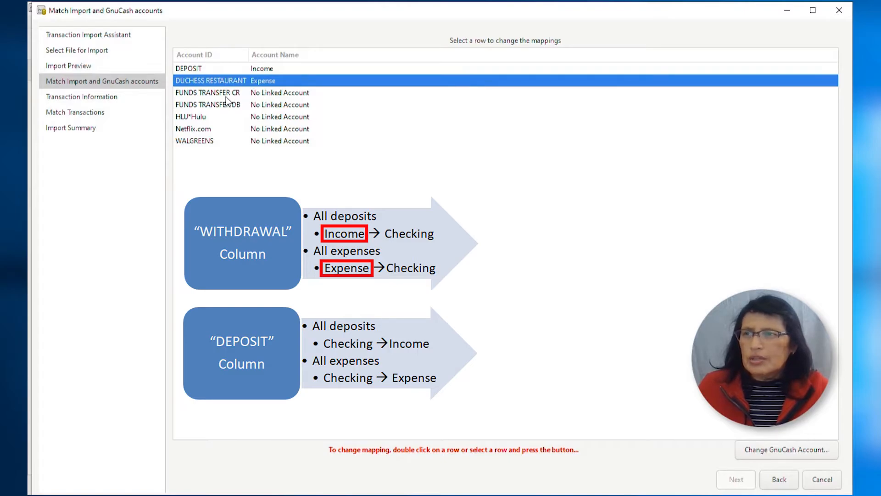
double_click(208, 93)
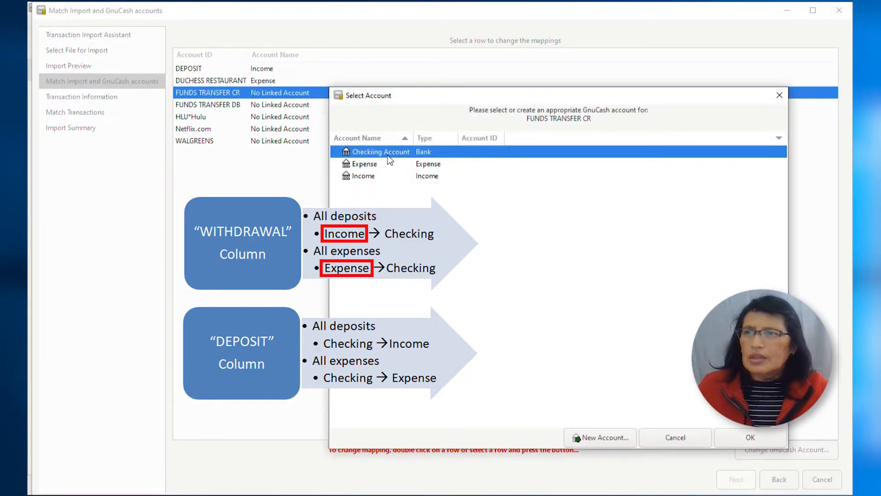
left_click(362, 175)
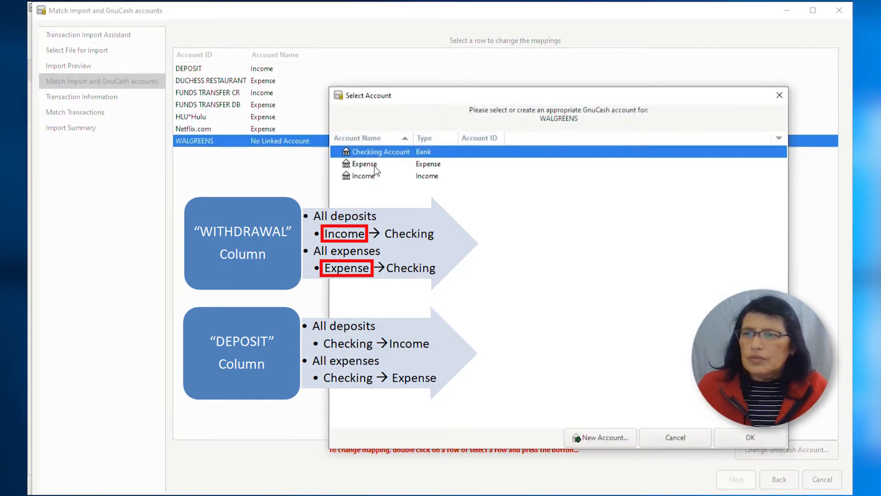
left_click(749, 438)
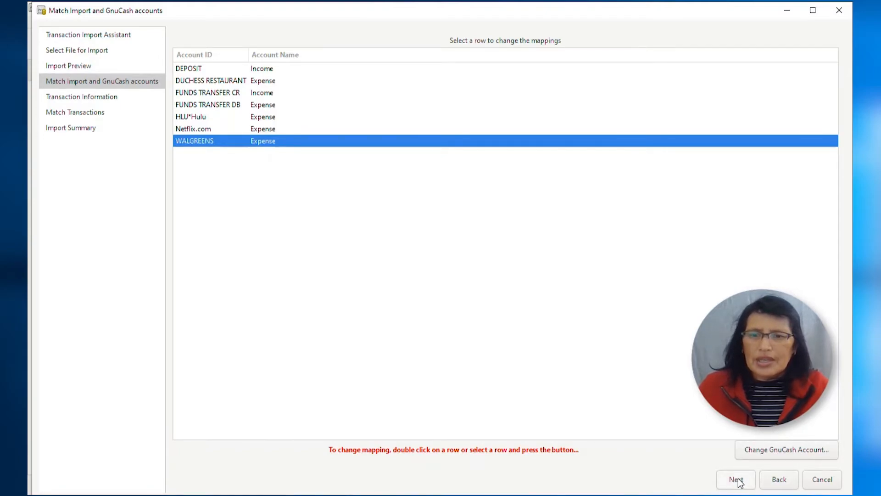
Pass the account mapping, dismiss New Book Options, and reach Match Transactions
left_click(735, 478)
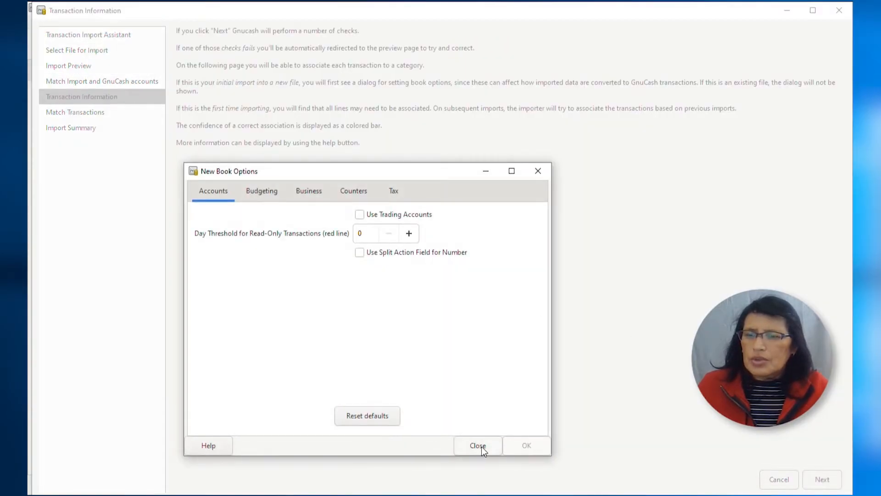
mouse_move(477, 445)
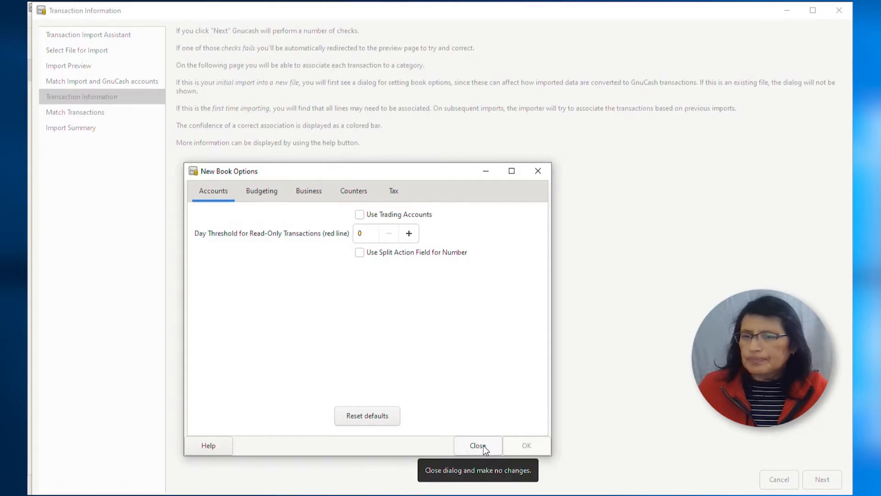
left_click(478, 445)
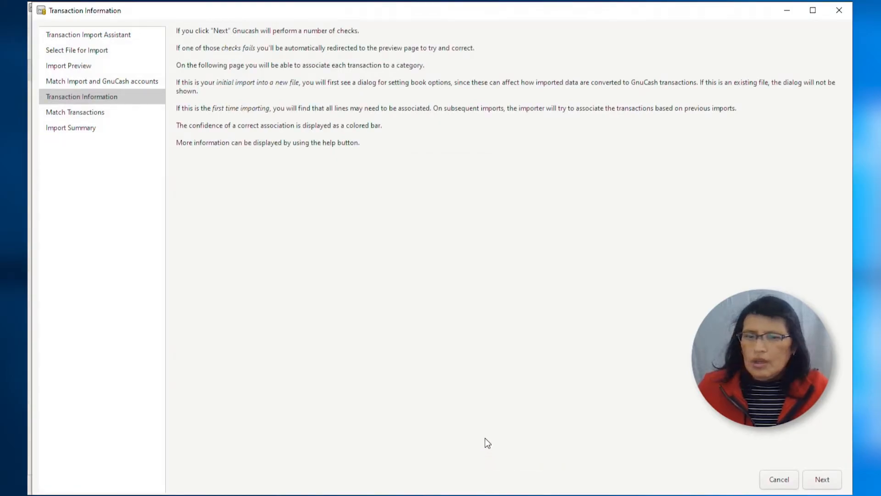
left_click(821, 479)
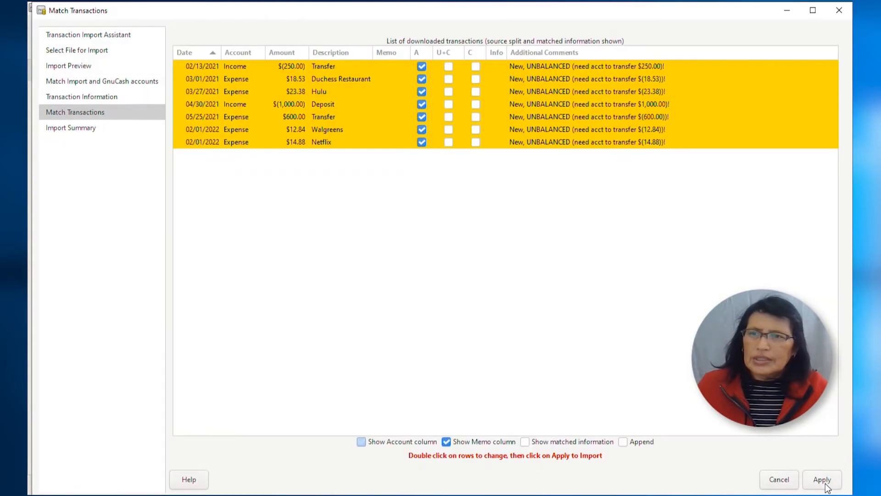
left_click(361, 441)
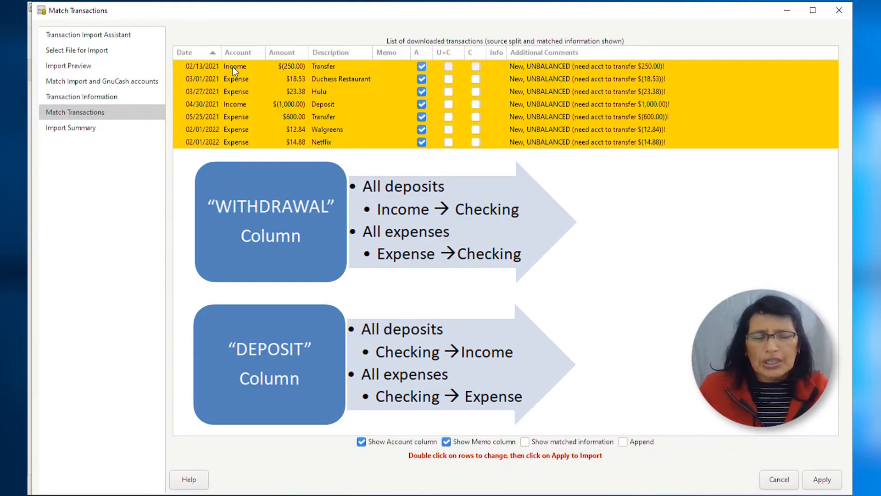
Assign Checkiing Account as transfer account for the seven transactions and apply the import
double_click(236, 67)
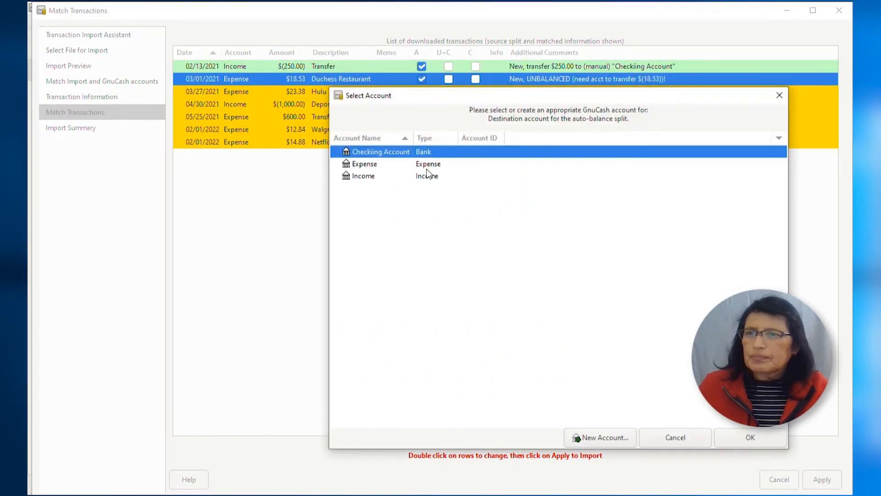
left_click(749, 437)
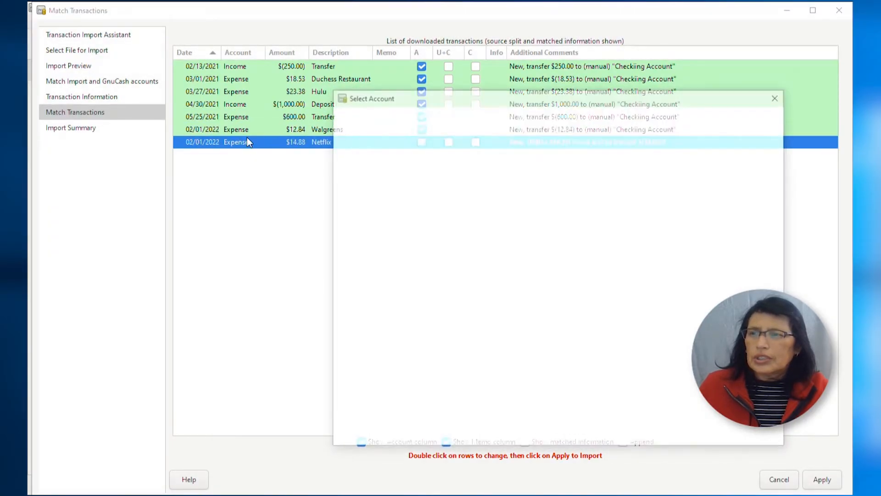
left_click(774, 98)
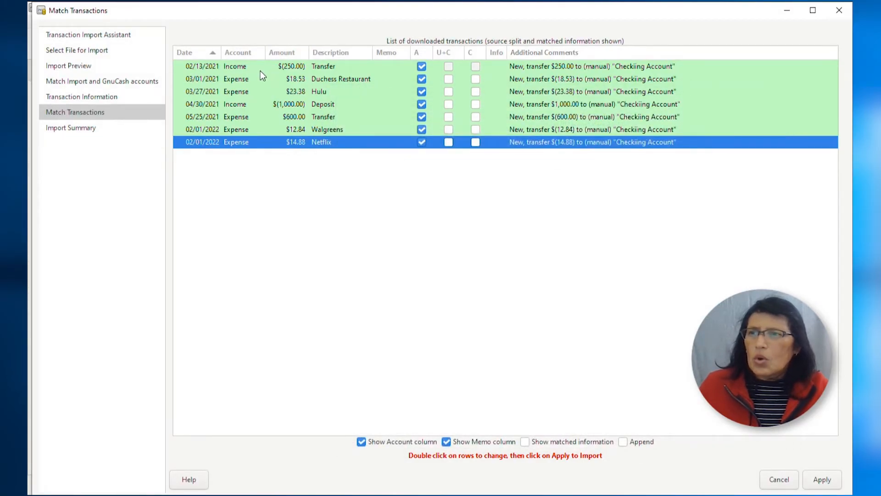
mouse_move(250, 73)
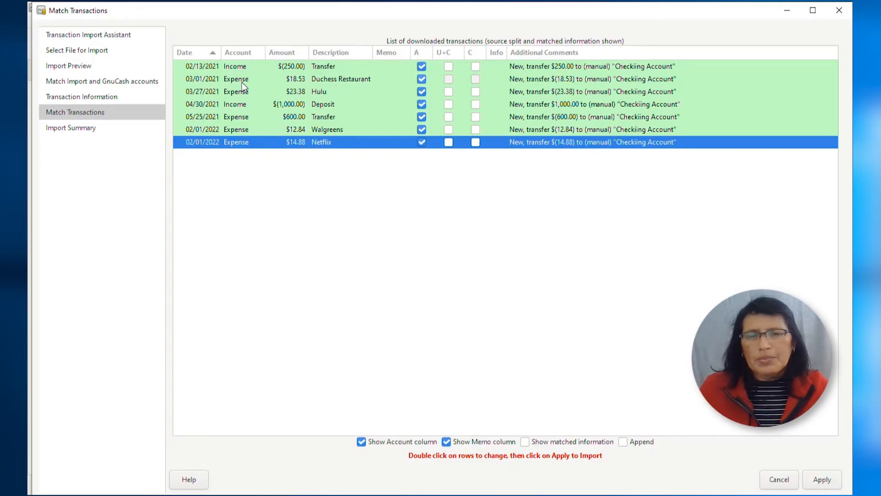
mouse_move(650, 85)
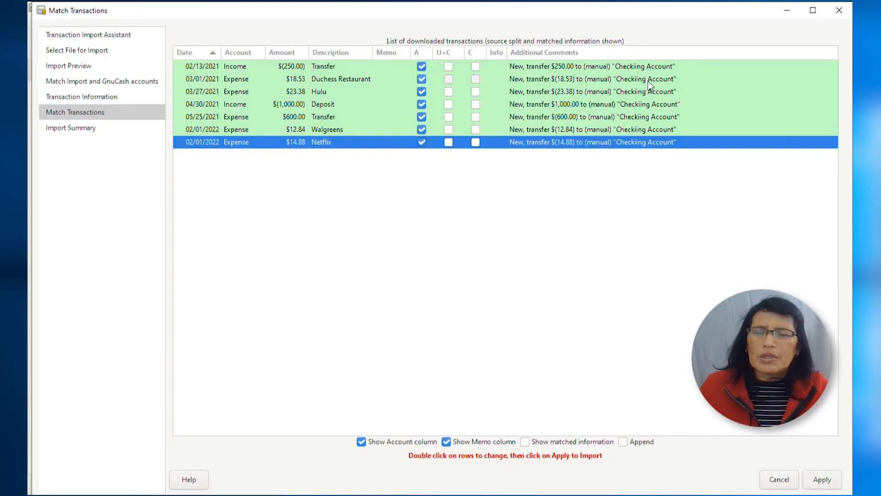
mouse_move(527, 488)
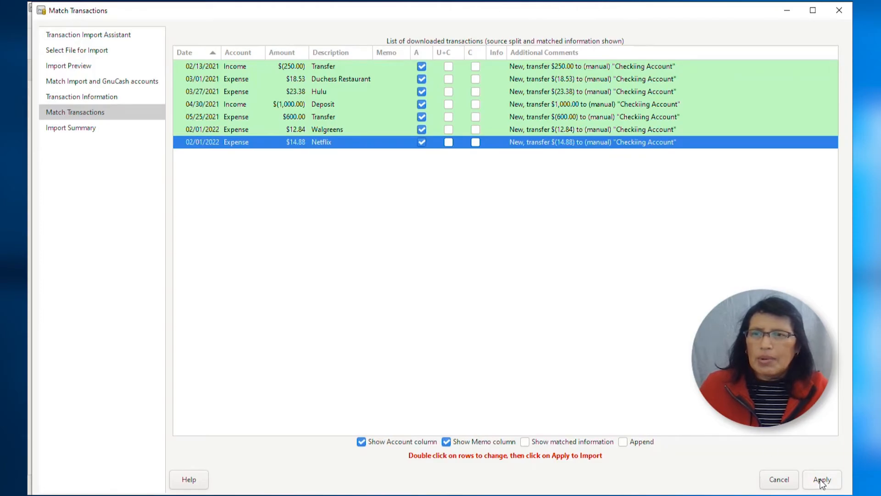
left_click(821, 479)
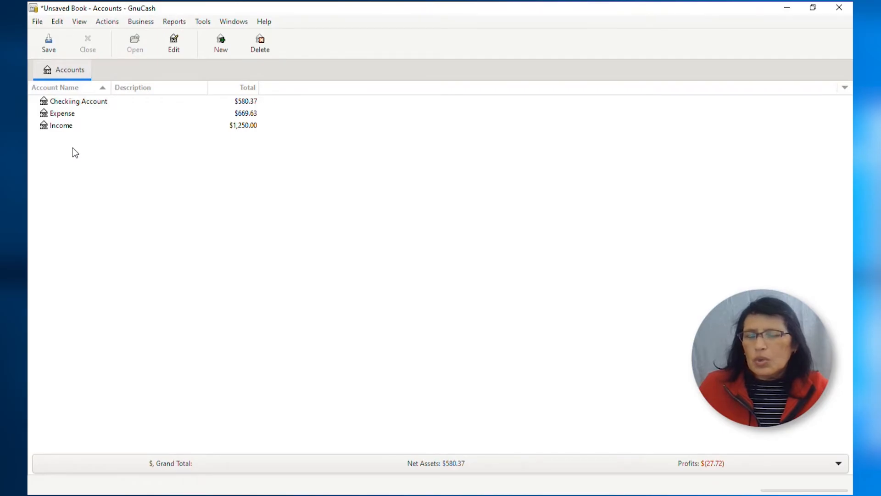
mouse_move(93, 107)
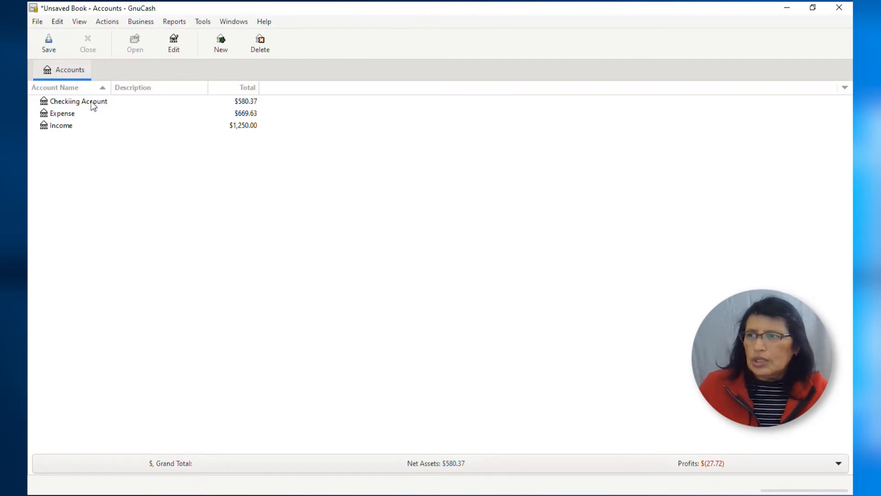
Review the imported transactions in the Checkiing Account register, then go back to the Accounts tab
double_click(78, 101)
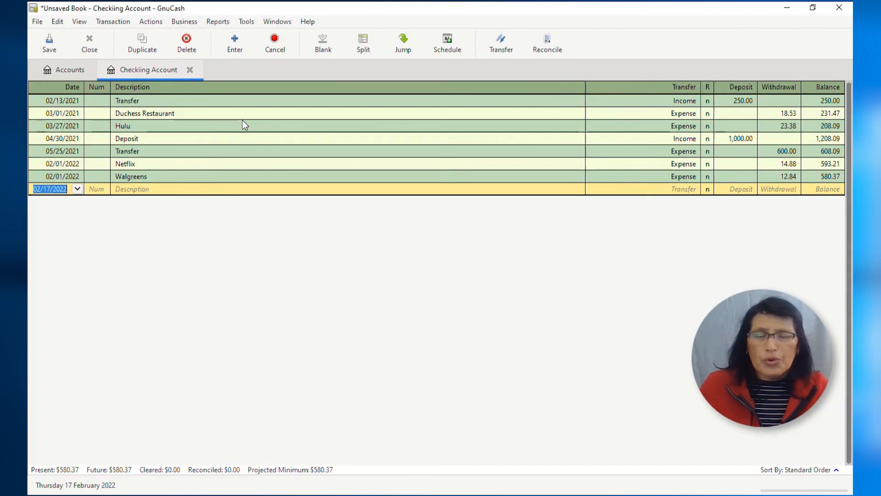
mouse_move(731, 105)
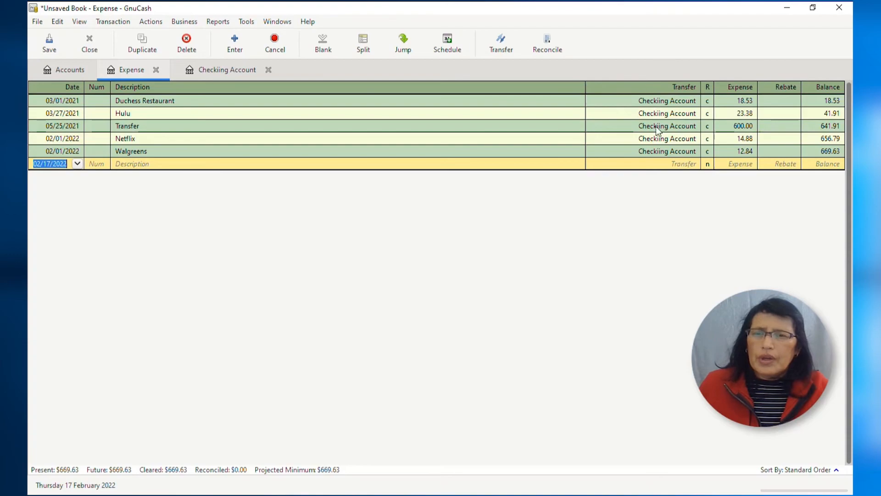
mouse_move(665, 171)
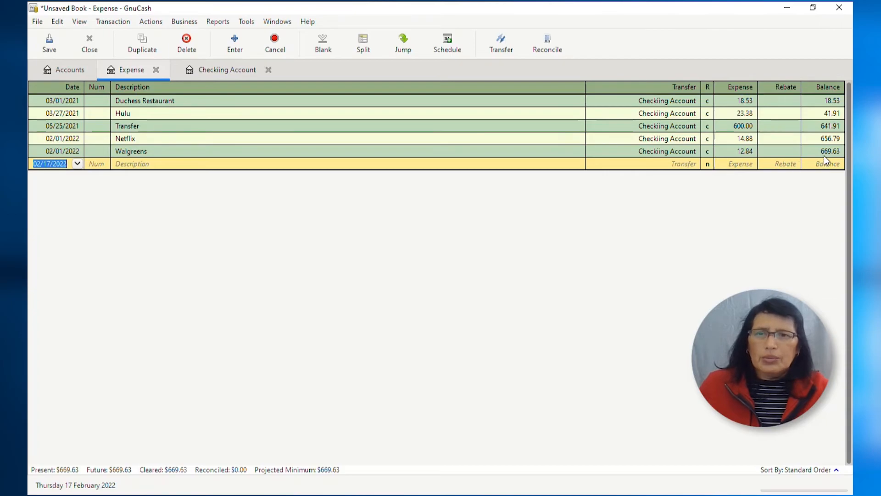
left_click(70, 70)
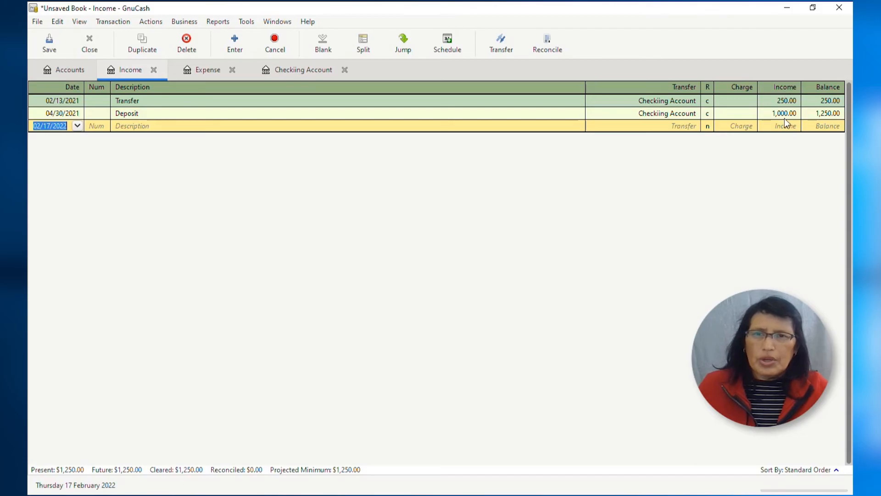
left_click(70, 69)
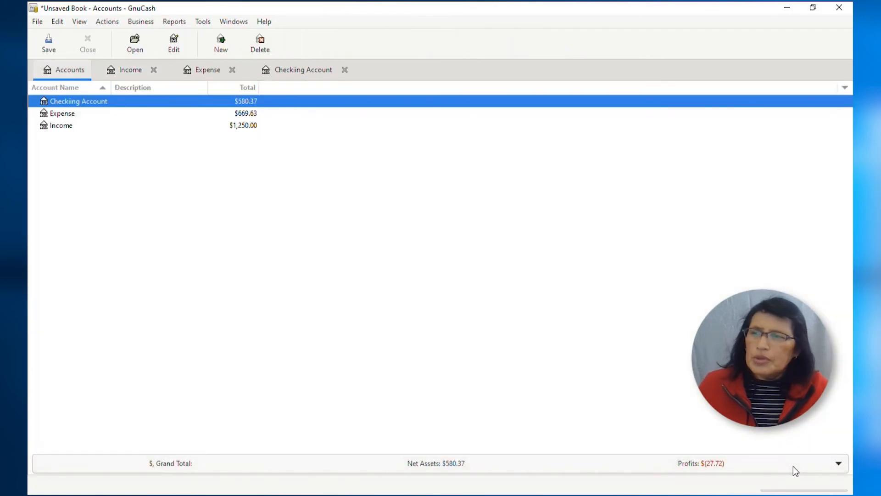
mouse_move(191, 244)
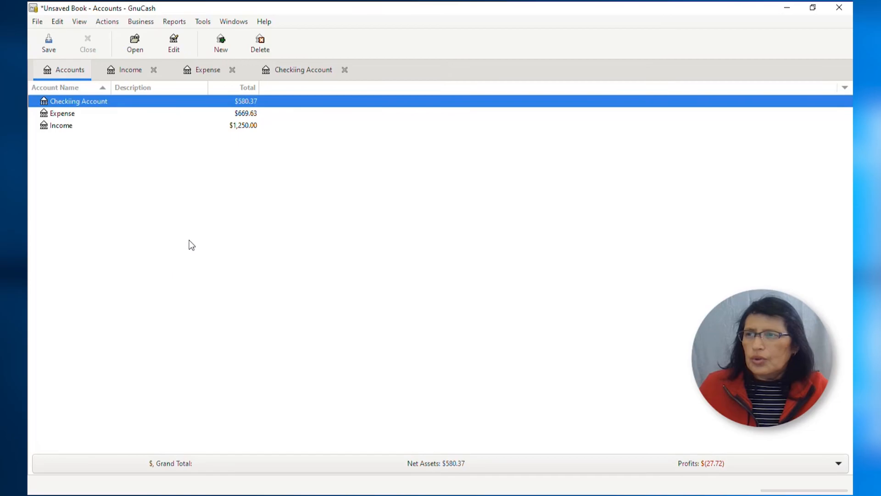
Save the book under the name 'test' via File > Save As
left_click(37, 22)
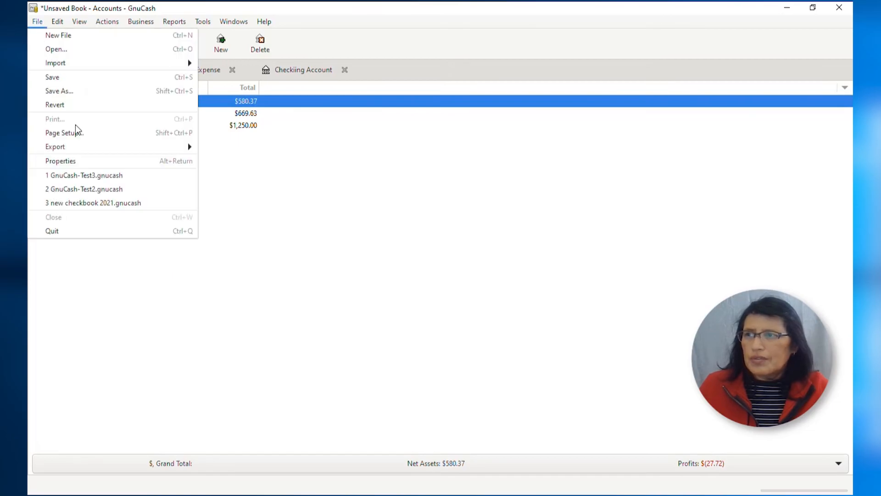
left_click(59, 90)
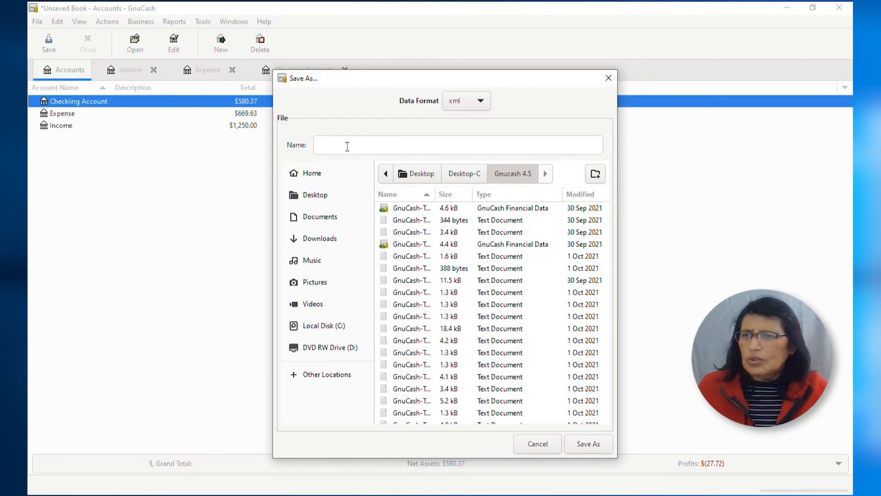
left_click(457, 144)
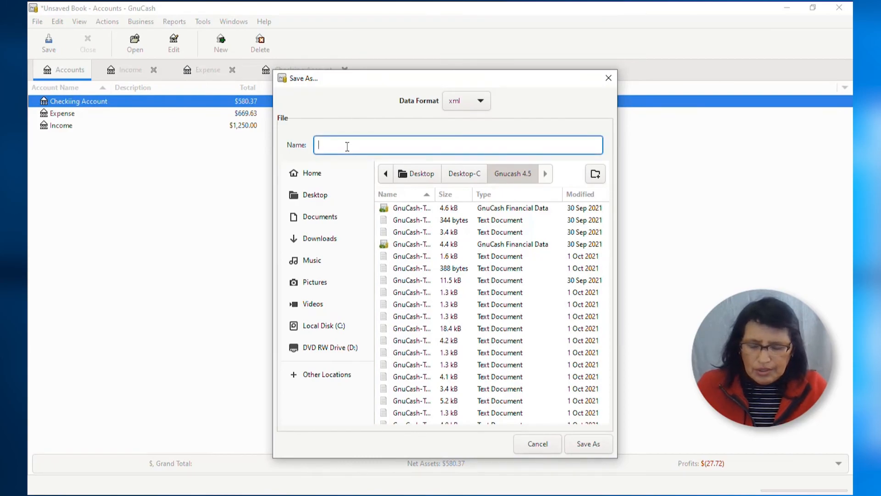
type("test")
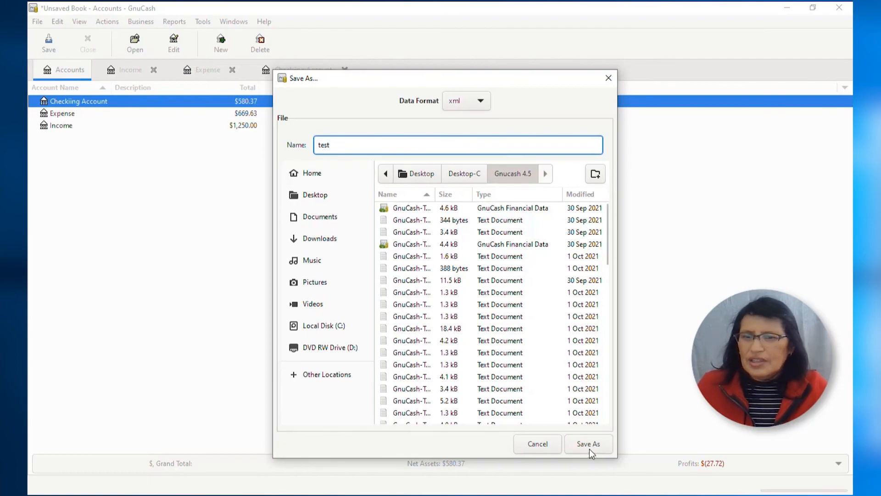
left_click(588, 443)
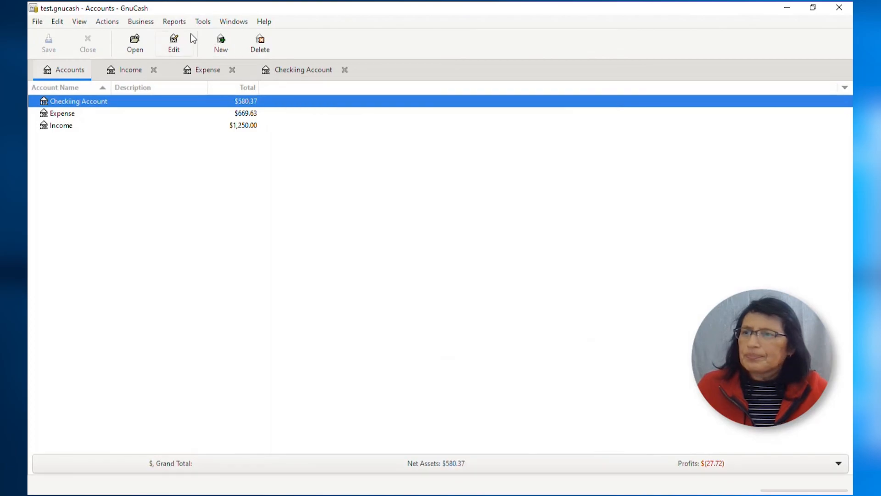